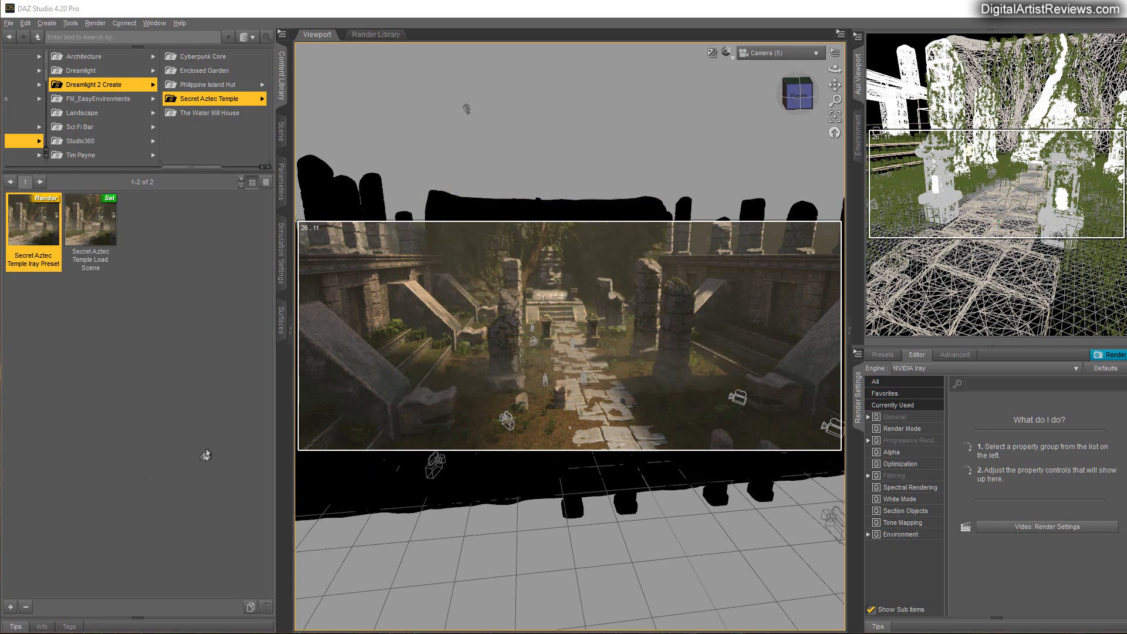
{"action": "mouse_move", "coordinate": [173, 476]}
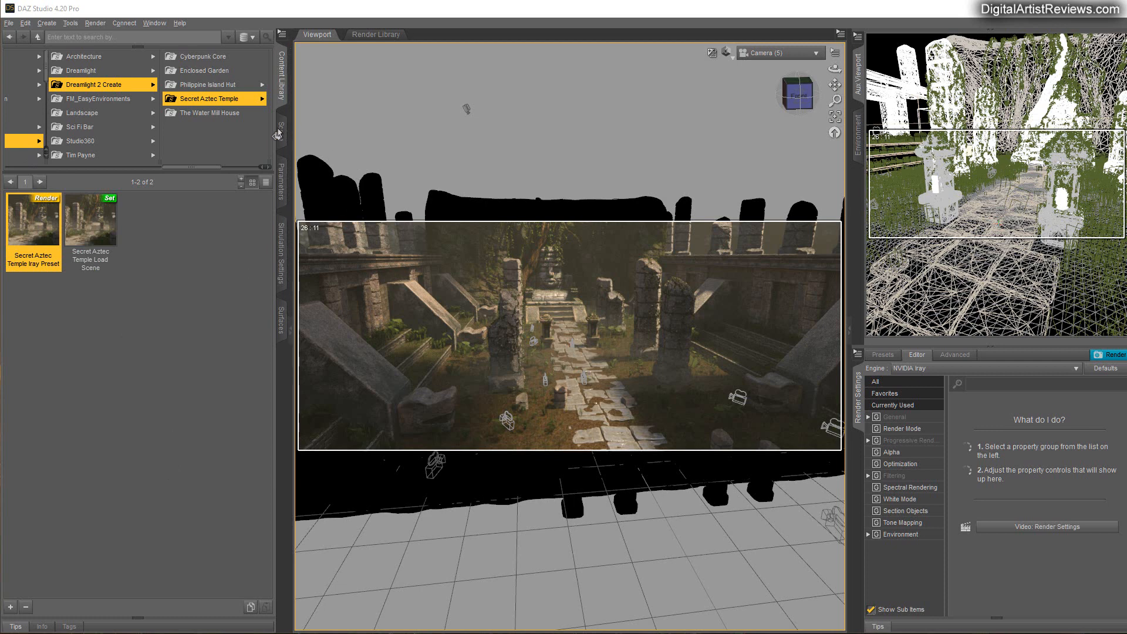
- Hide the SunBlocker node inside the Secret Aztec Temple hierarchy so the courtyard brightens
{"action": "left_click", "coordinate": [278, 108]}
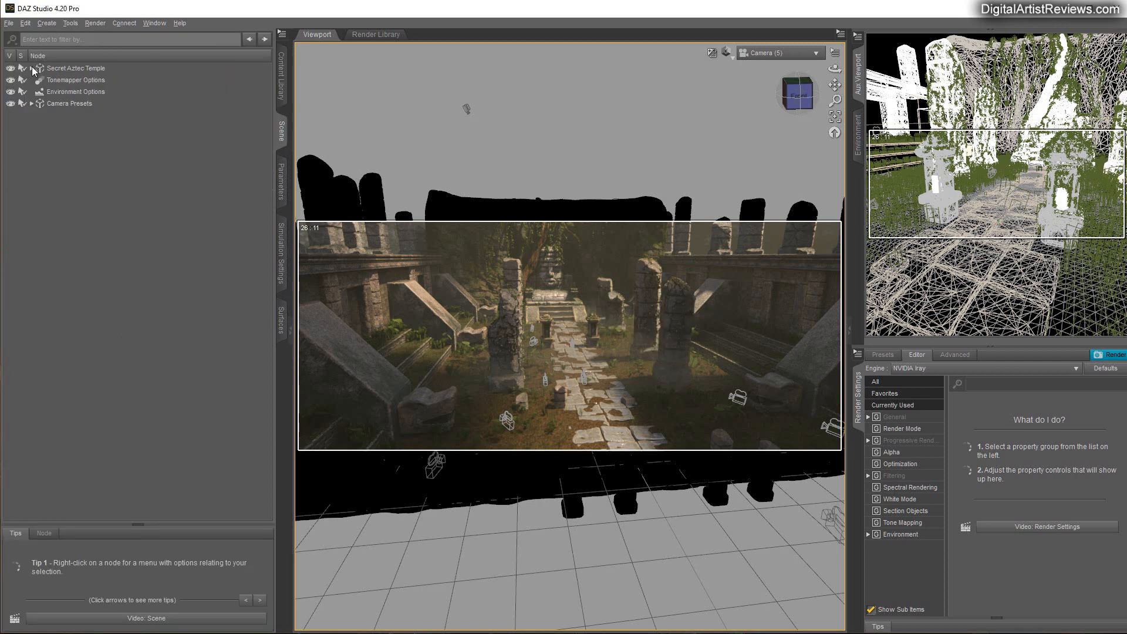
{"action": "left_click", "coordinate": [33, 68]}
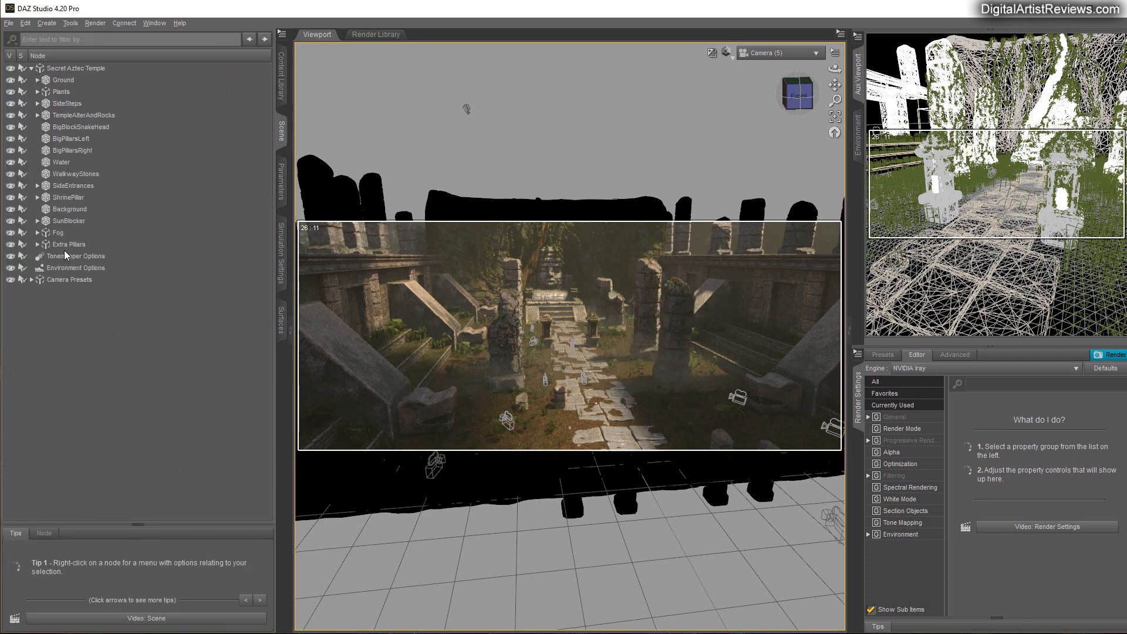
{"action": "left_click", "coordinate": [68, 221]}
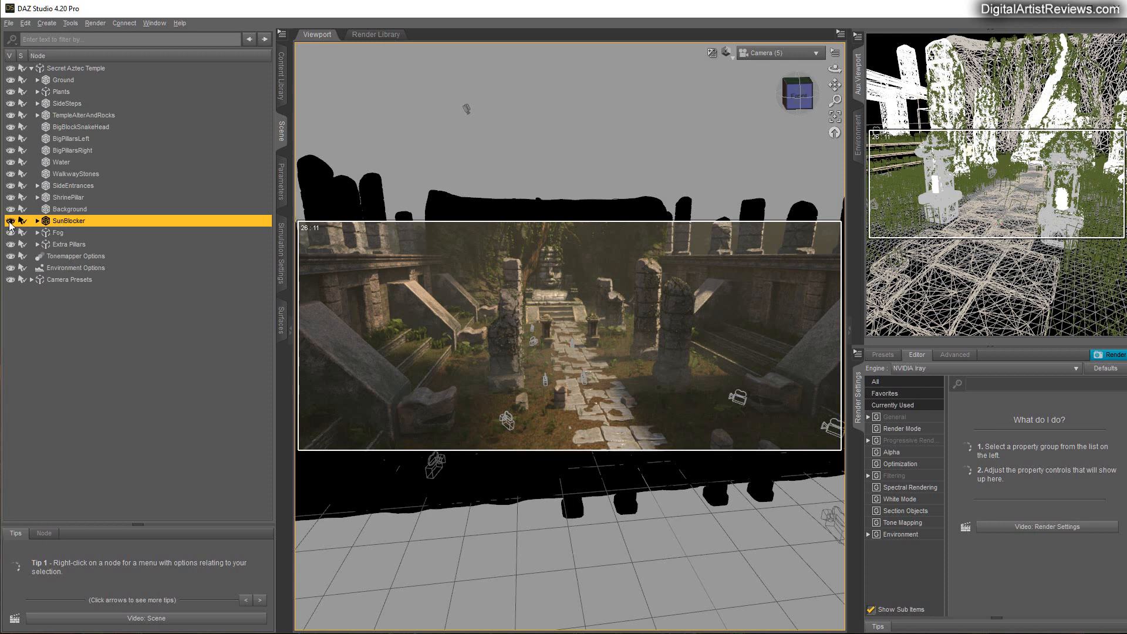
{"action": "left_click", "coordinate": [8, 221]}
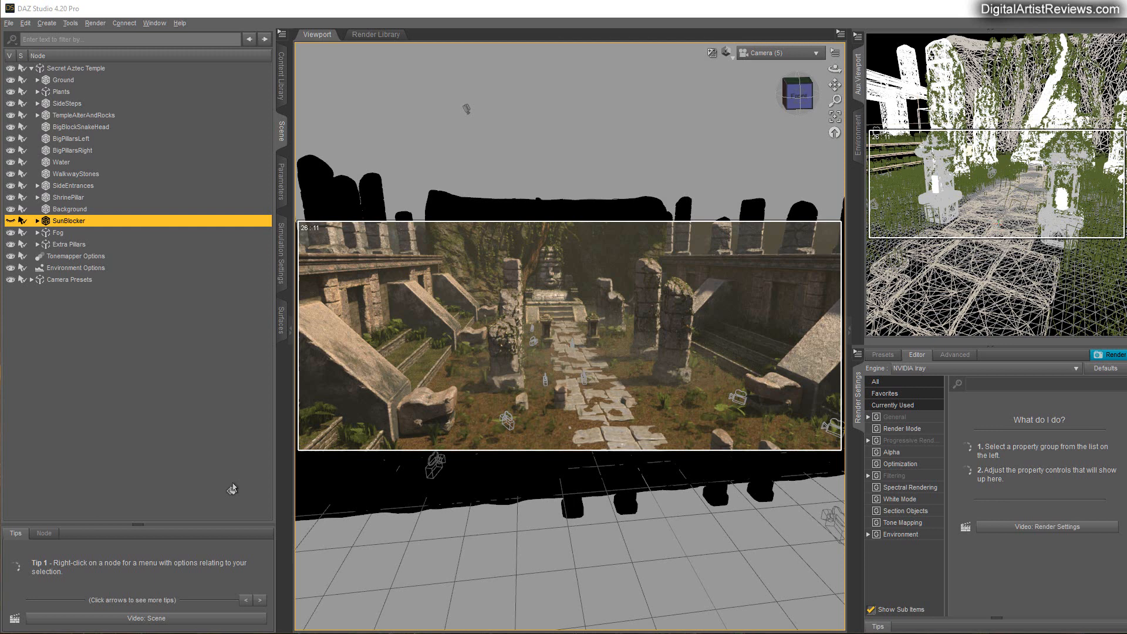
{"action": "mouse_move", "coordinate": [184, 344]}
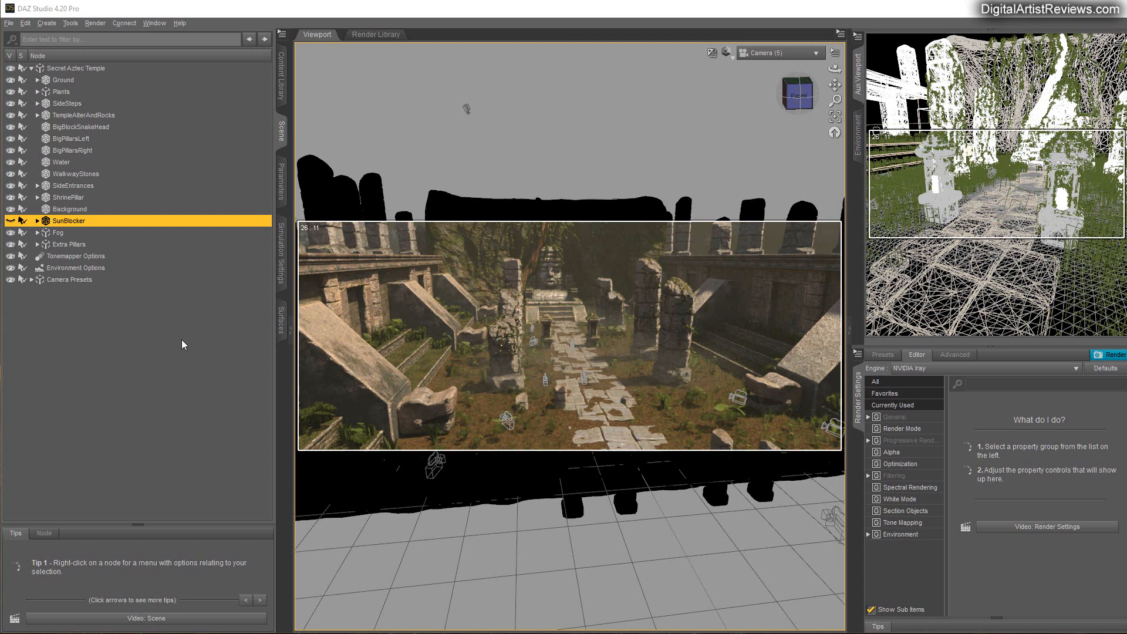
{"action": "mouse_move", "coordinate": [152, 333]}
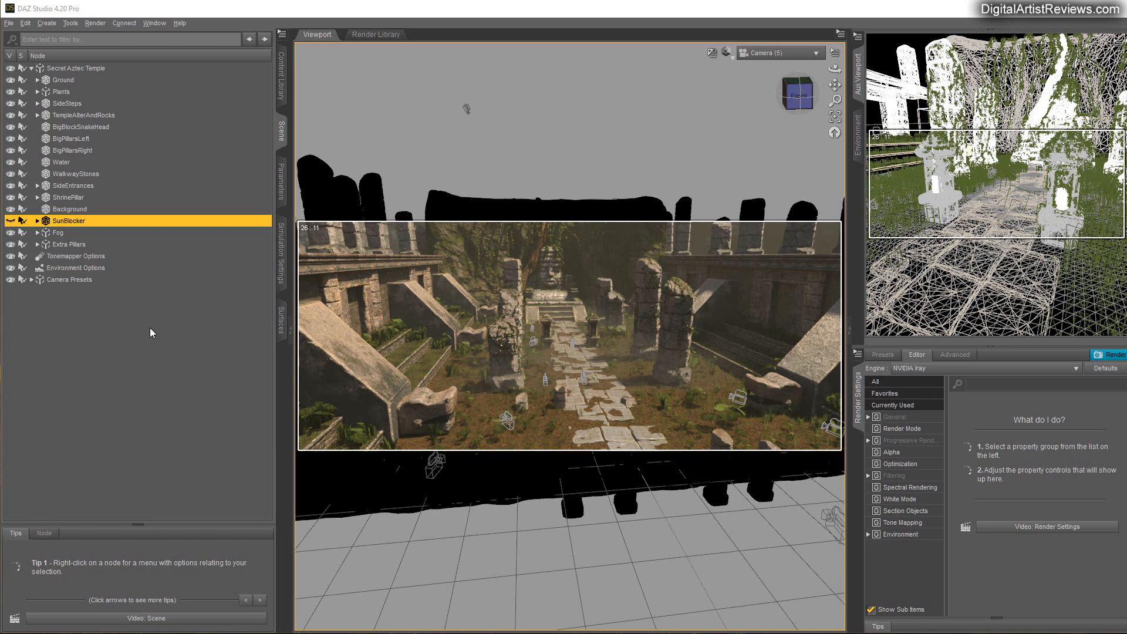
{"action": "mouse_move", "coordinate": [616, 222]}
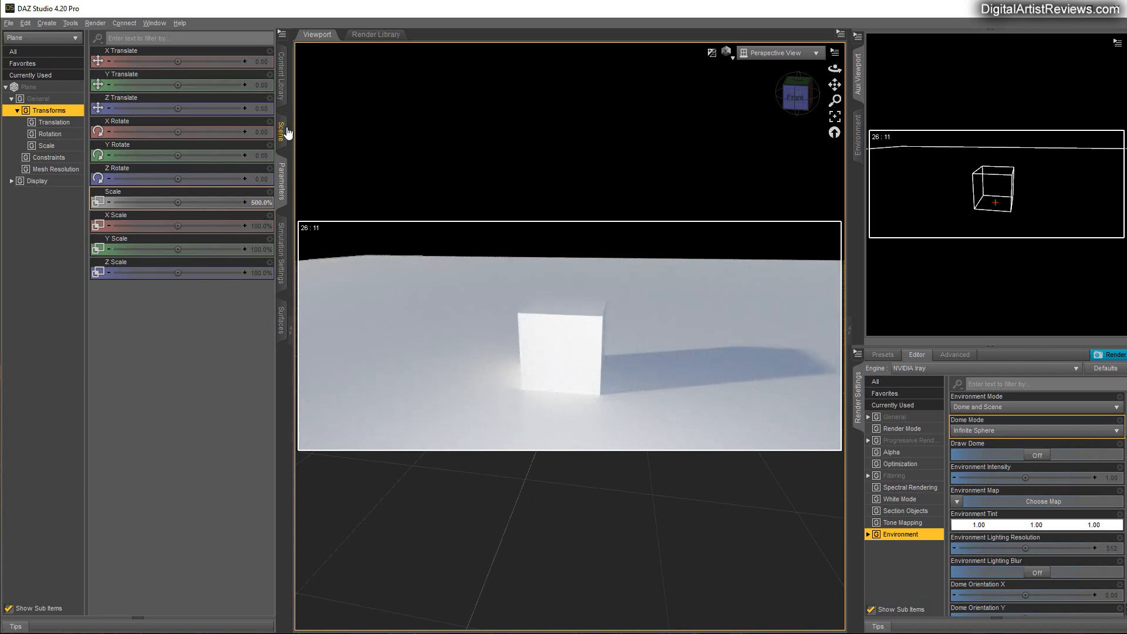
- Add a large Cube (2) primitive enclosing the plane and small cube, and select it
{"action": "left_click", "coordinate": [280, 133]}
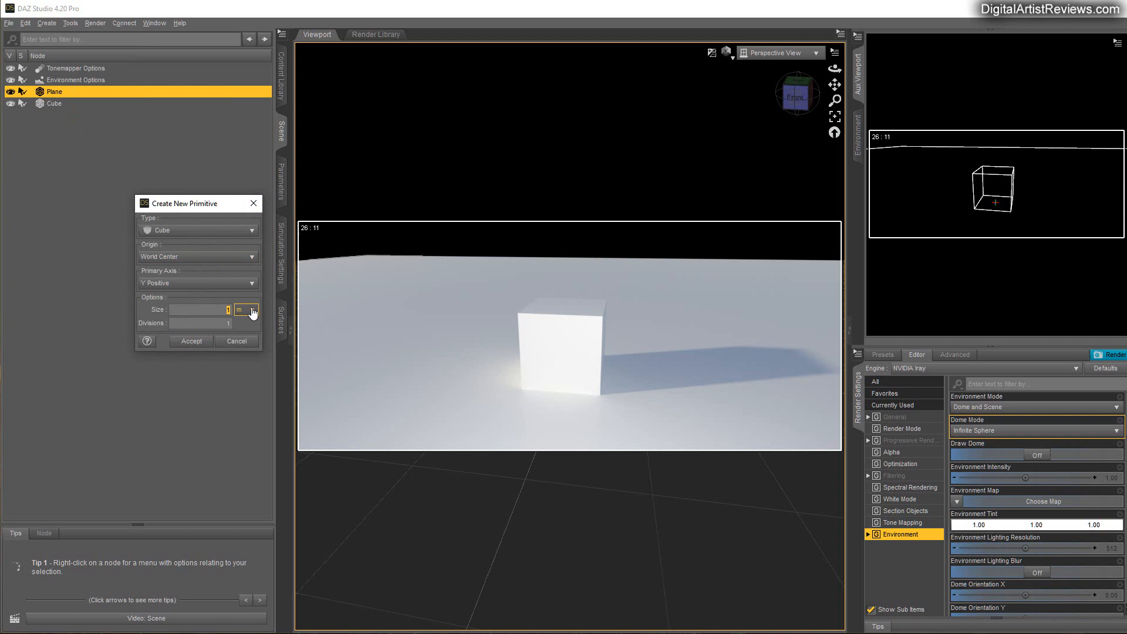
{"action": "left_click", "coordinate": [191, 340]}
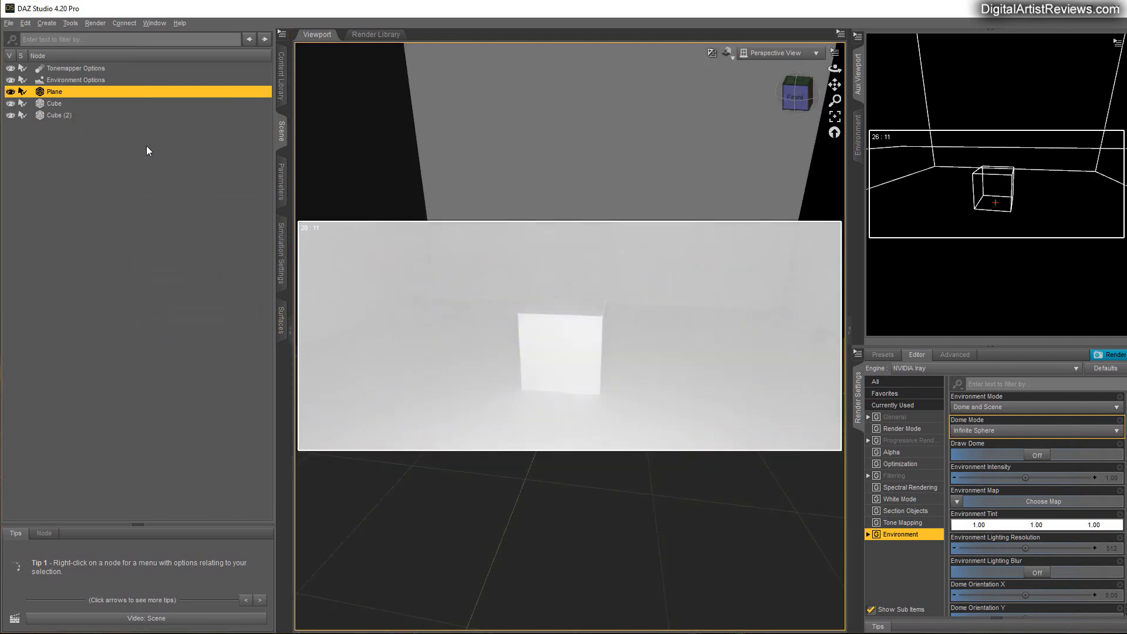
{"action": "left_click", "coordinate": [59, 115]}
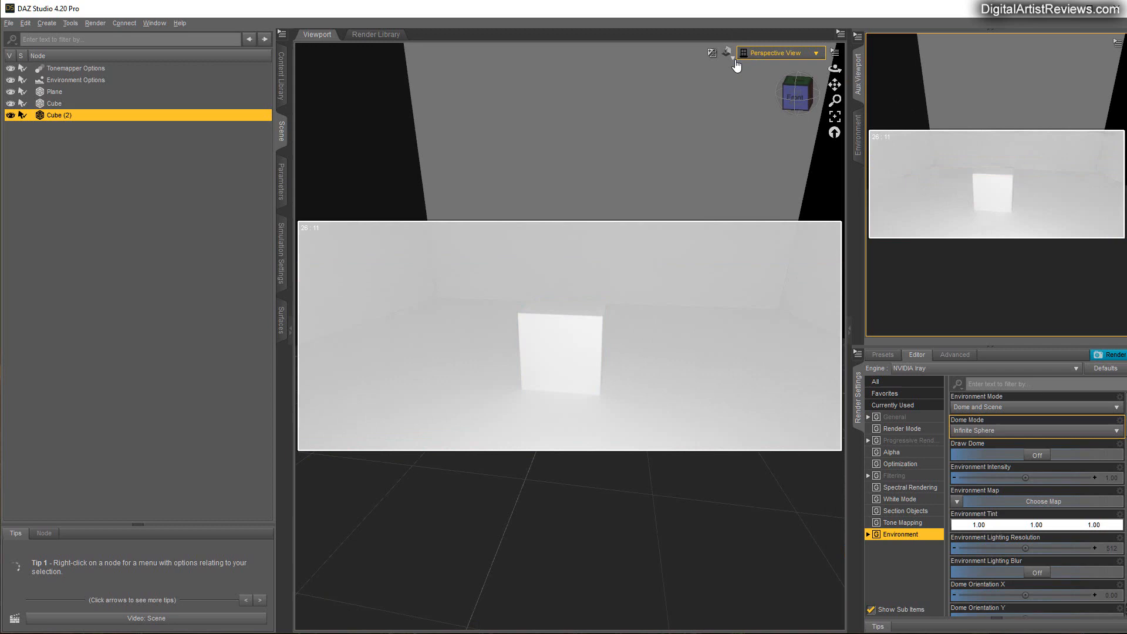
- Switch the viewport draw style to plain Wireframe so both cubes show as outlines
{"action": "left_click", "coordinate": [726, 53]}
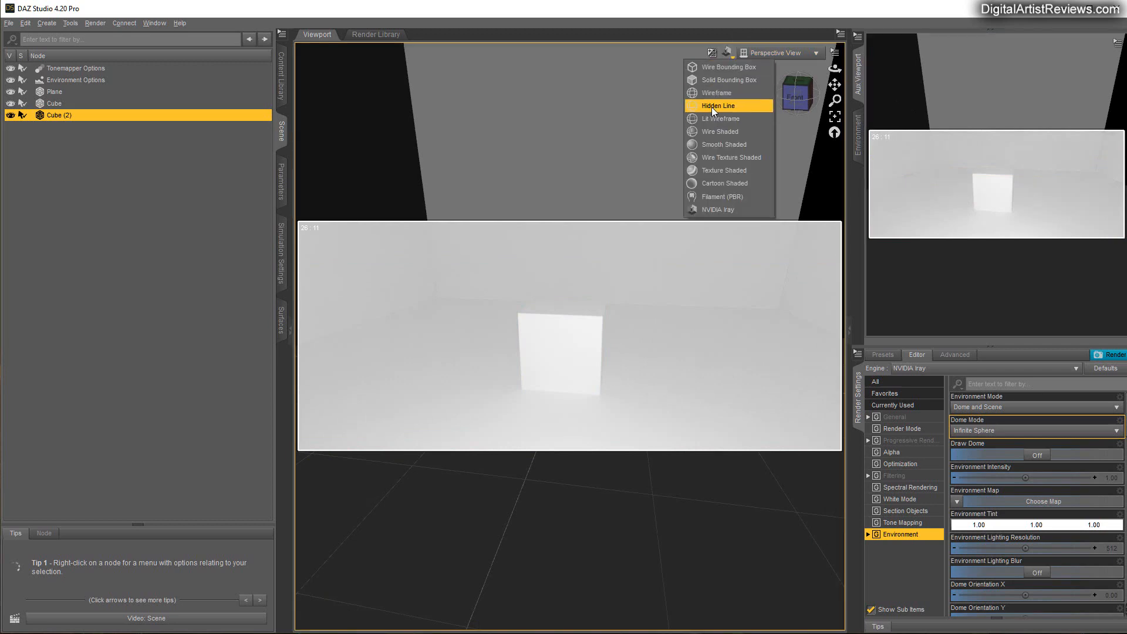
{"action": "left_click", "coordinate": [716, 106]}
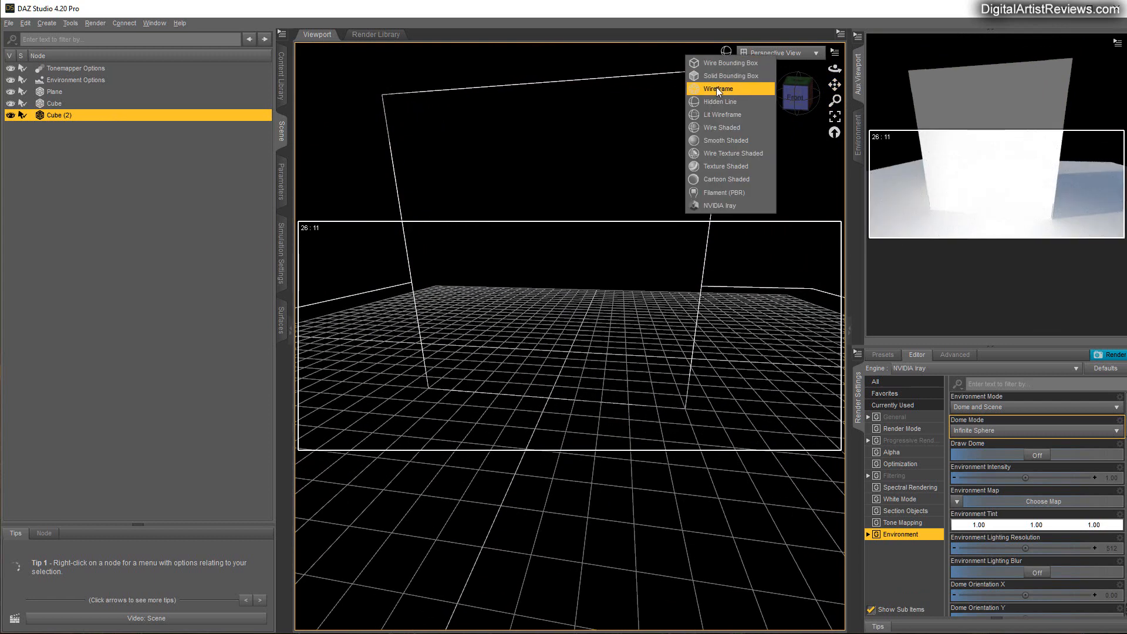
{"action": "left_click", "coordinate": [717, 88]}
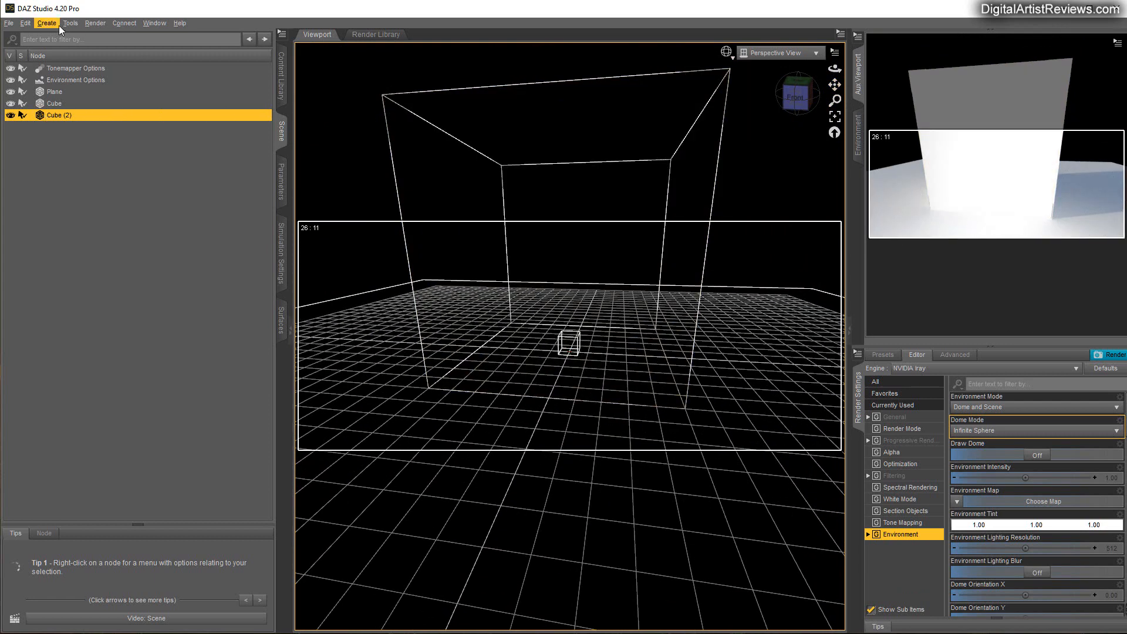
{"action": "left_click", "coordinate": [571, 339]}
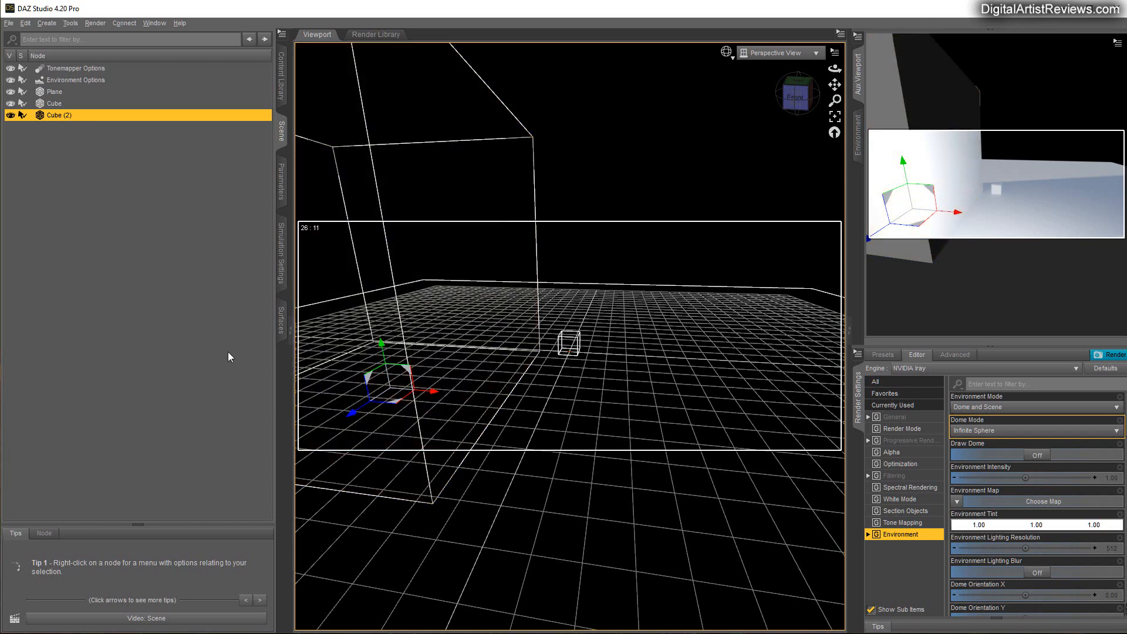
{"action": "mouse_move", "coordinate": [212, 211]}
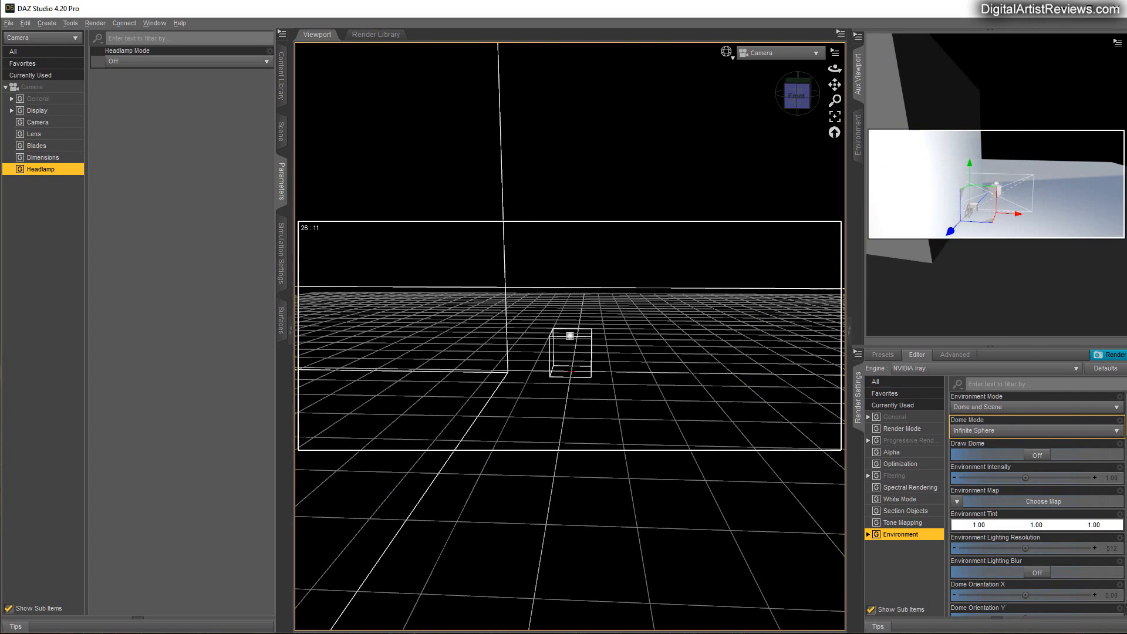
- Return to the Scene pane after adding the headlamp-off camera and viewing through it
{"action": "left_click", "coordinate": [281, 133]}
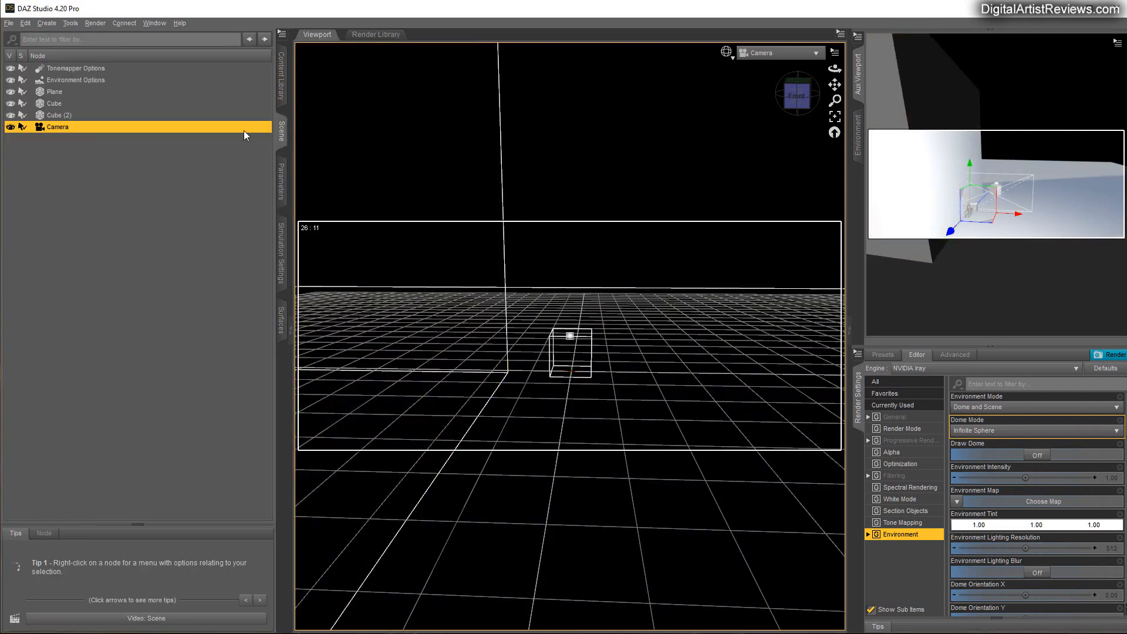
- Make Cube (2)'s surface solid black with zero glossy weight so it blocks light
{"action": "left_click", "coordinate": [281, 321]}
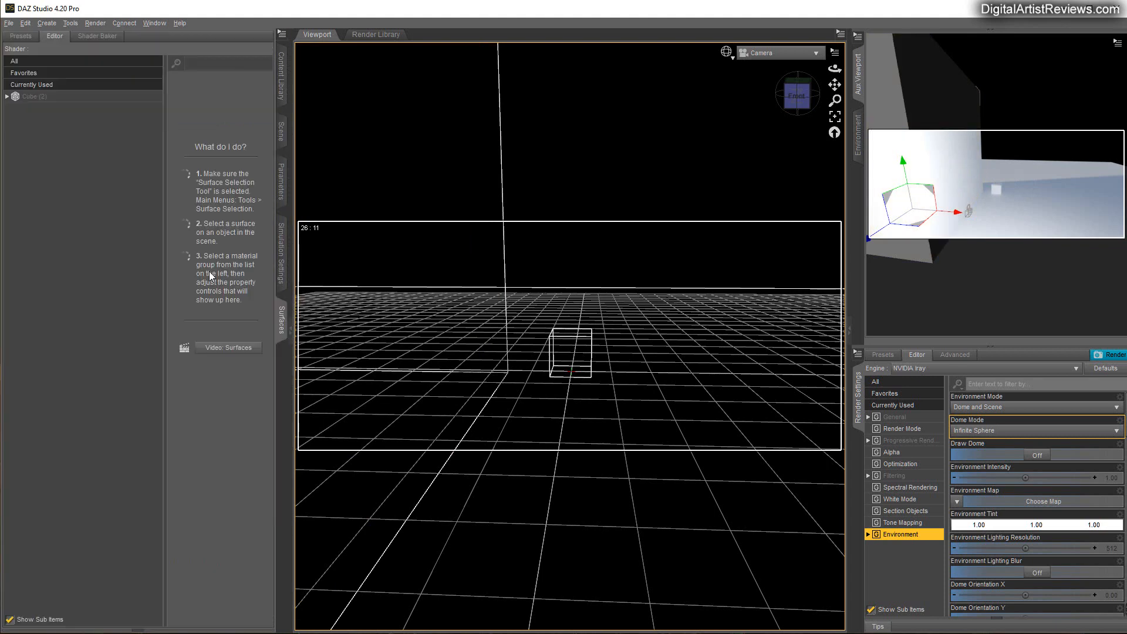
{"action": "left_click", "coordinate": [34, 95]}
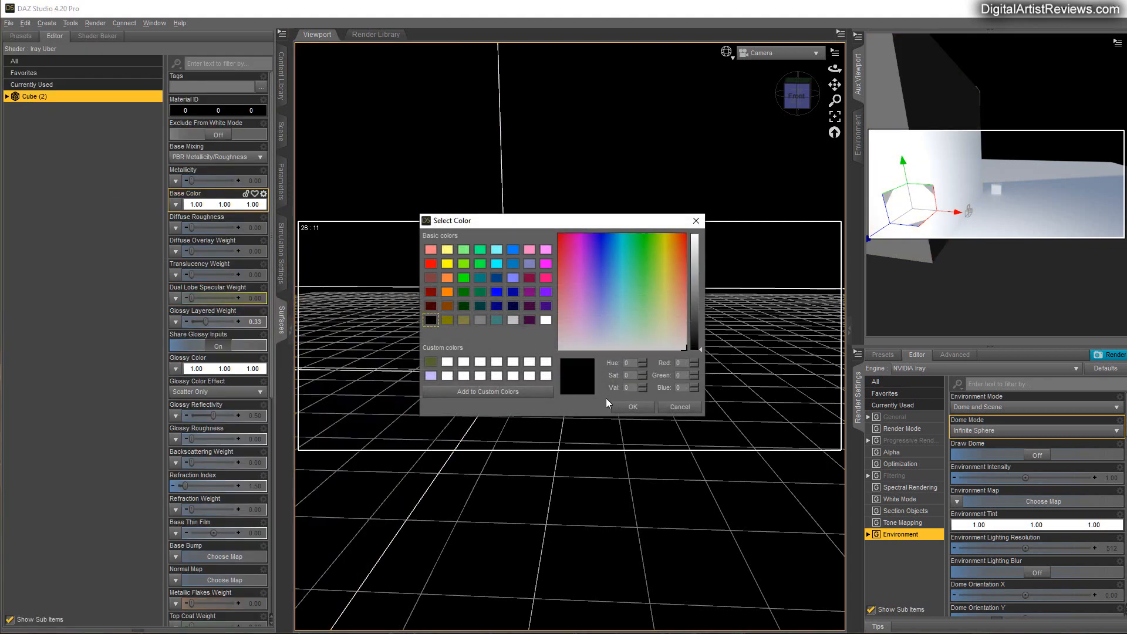
{"action": "left_click", "coordinate": [545, 319]}
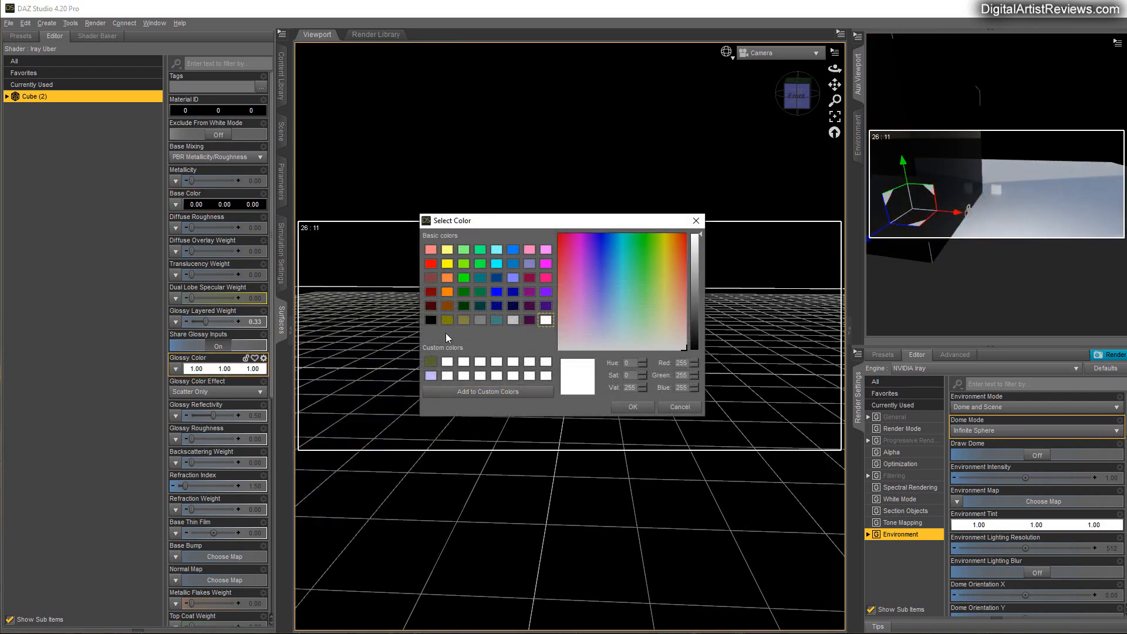
{"action": "left_click", "coordinate": [677, 407]}
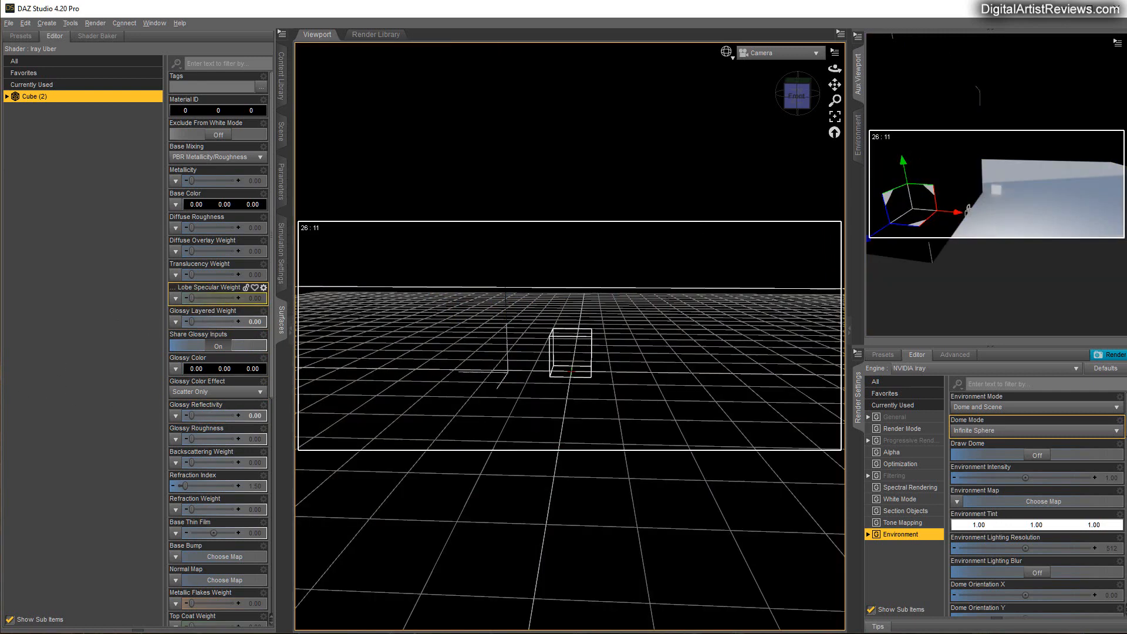
- Scale Cube (2) down and move it up and to one side as a raised blocker
{"action": "left_click", "coordinate": [280, 133]}
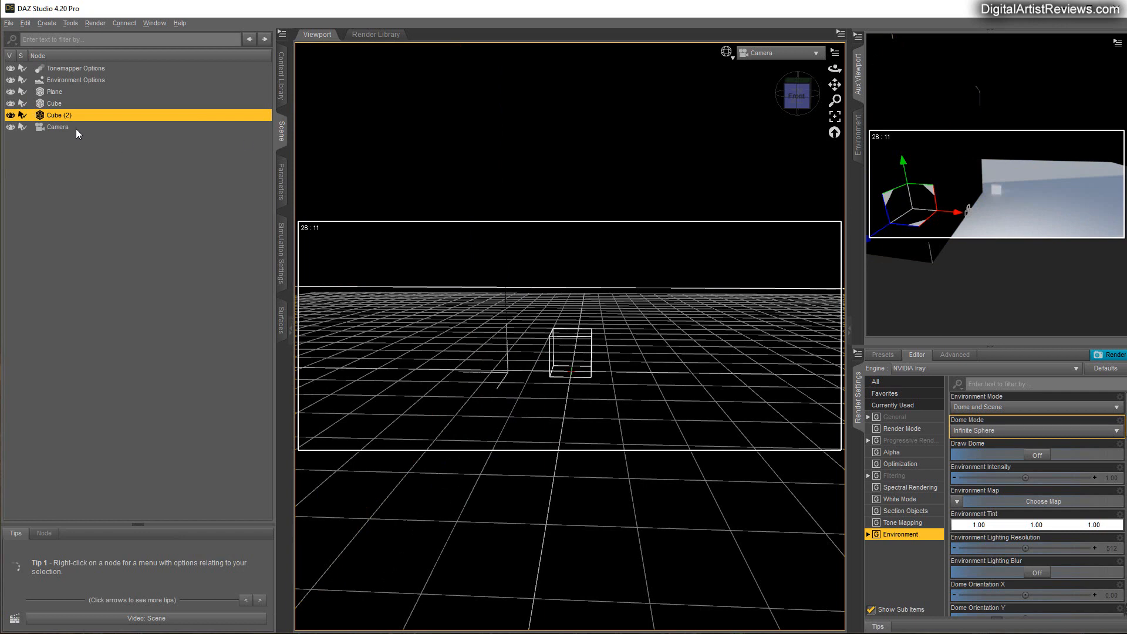
{"action": "mouse_move", "coordinate": [124, 64]}
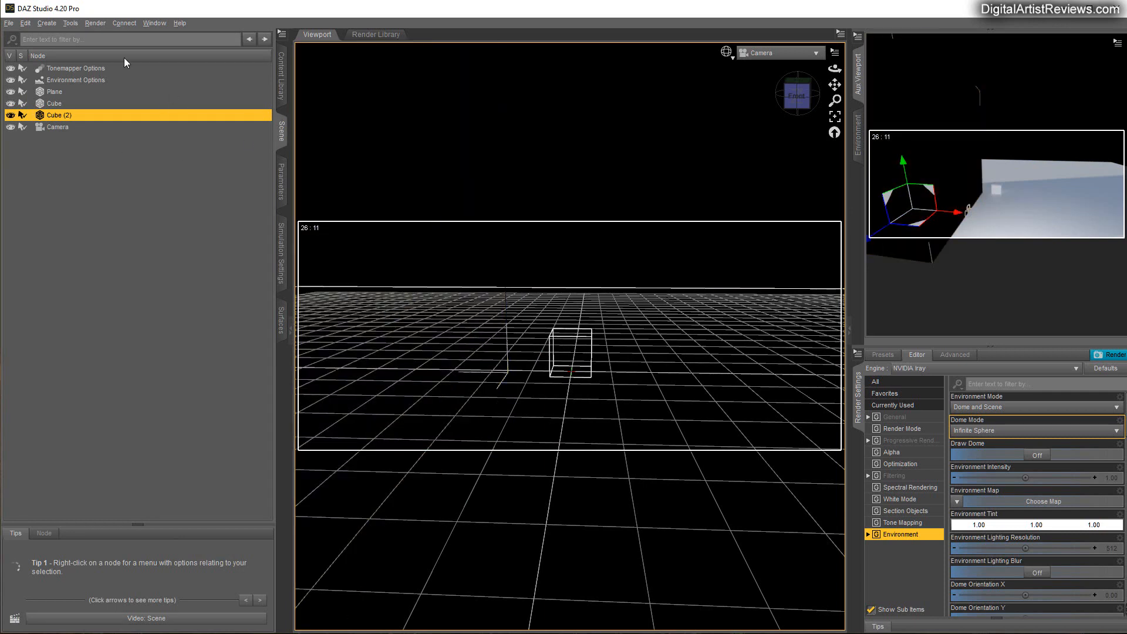
{"action": "left_click", "coordinate": [767, 303]}
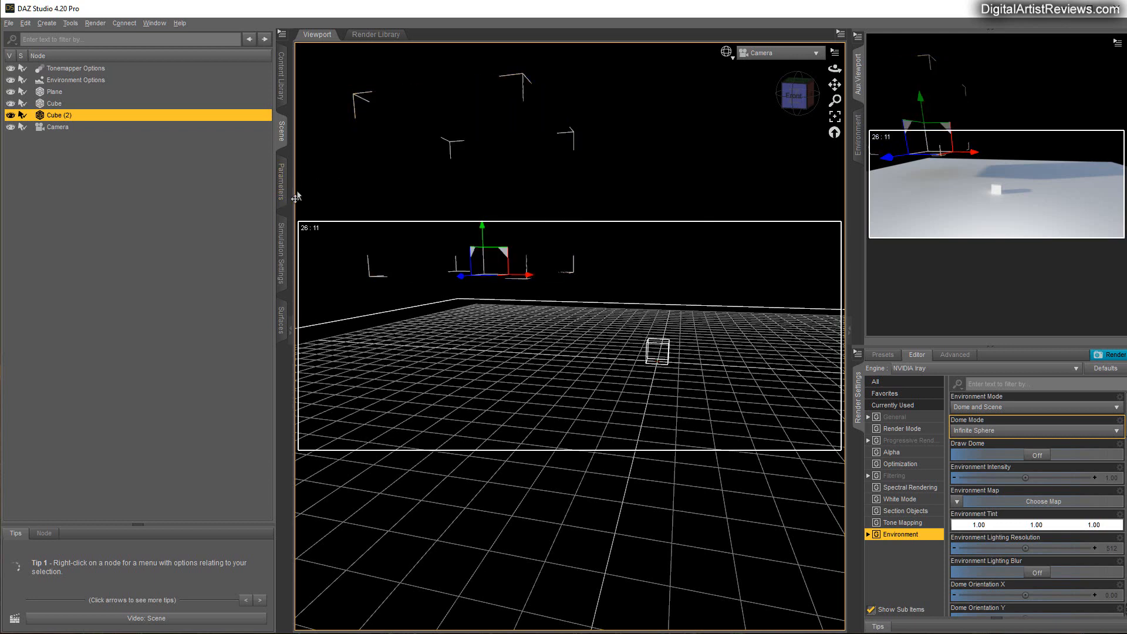
{"action": "left_click", "coordinate": [281, 178]}
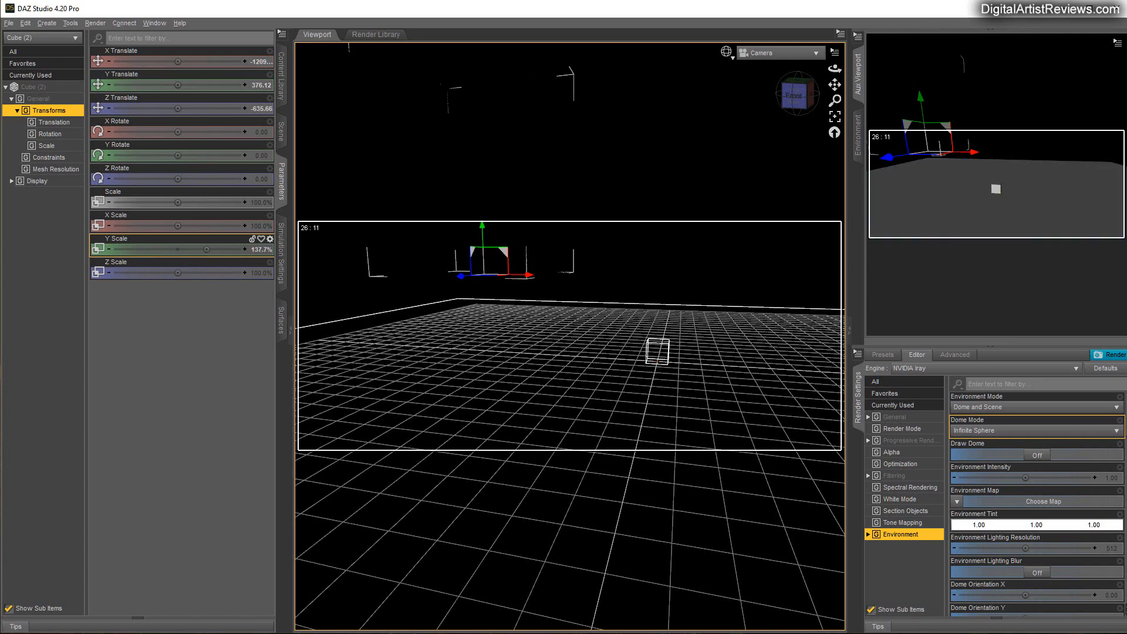
- Raise the blocker cube's scale values until the small cube casts a soft shadow in the Iray preview
{"action": "left_click_drag", "start_coordinate": [165, 248], "coordinate": [172, 248]}
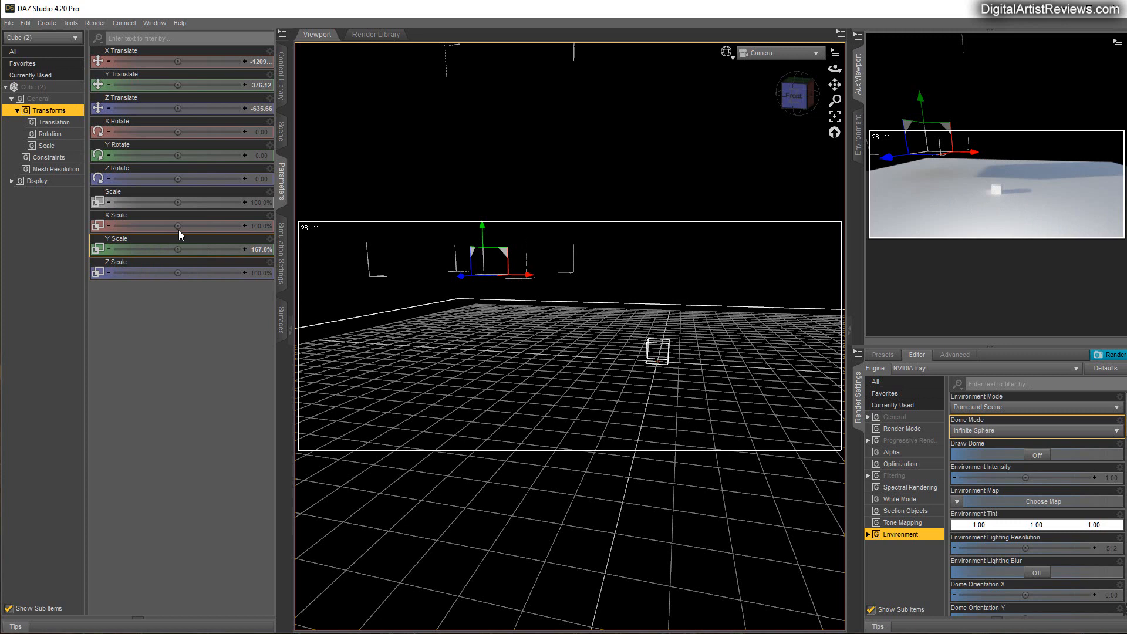
{"action": "left_click_drag", "start_coordinate": [165, 225], "coordinate": [180, 226]}
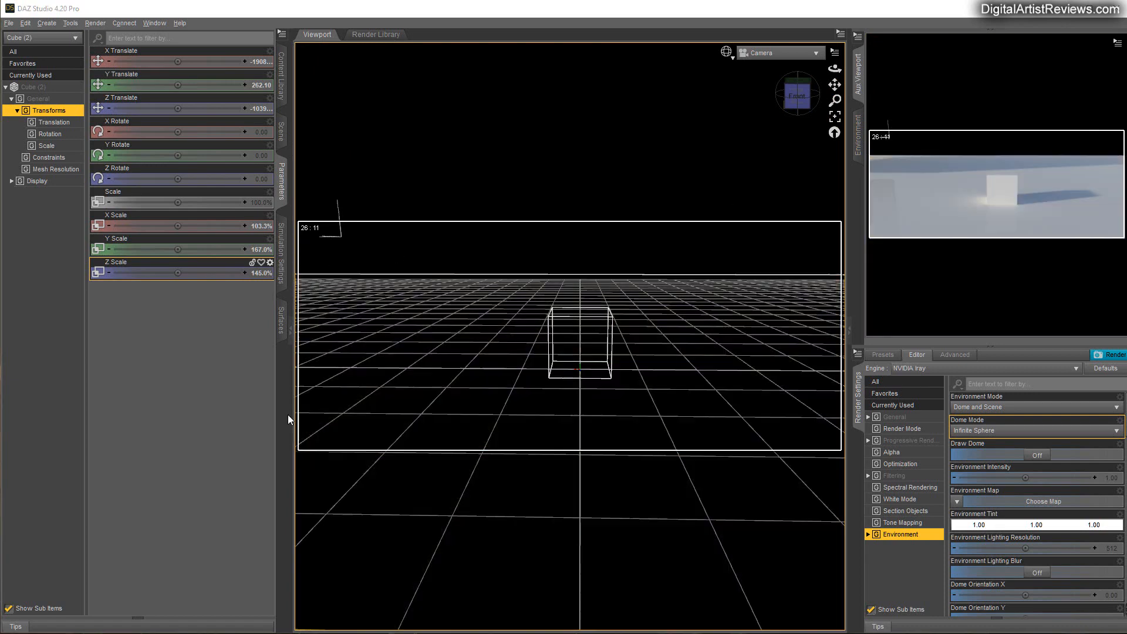
- Create a Cube (2) Instance node as a second blocker and select it
{"action": "left_click", "coordinate": [280, 122]}
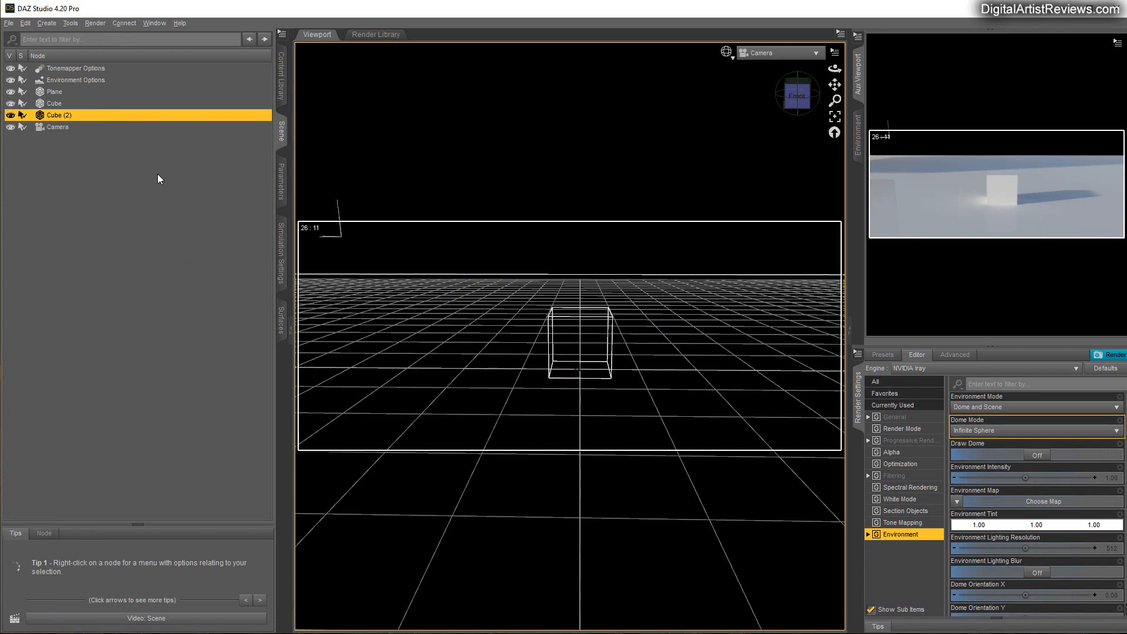
{"action": "mouse_move", "coordinate": [138, 179]}
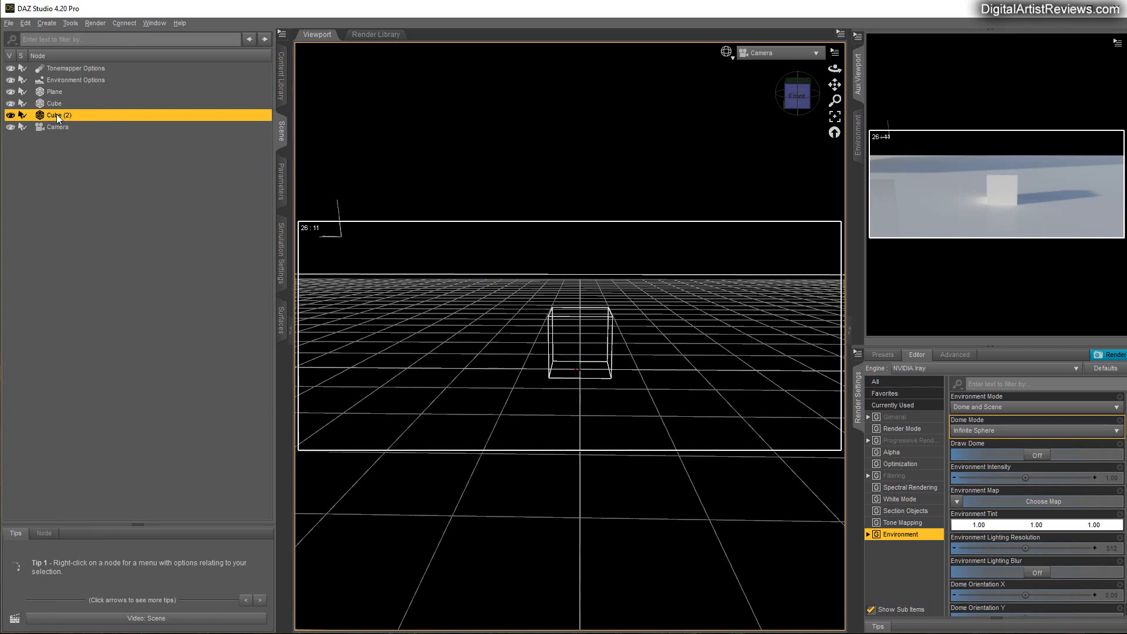
{"action": "left_click", "coordinate": [46, 23]}
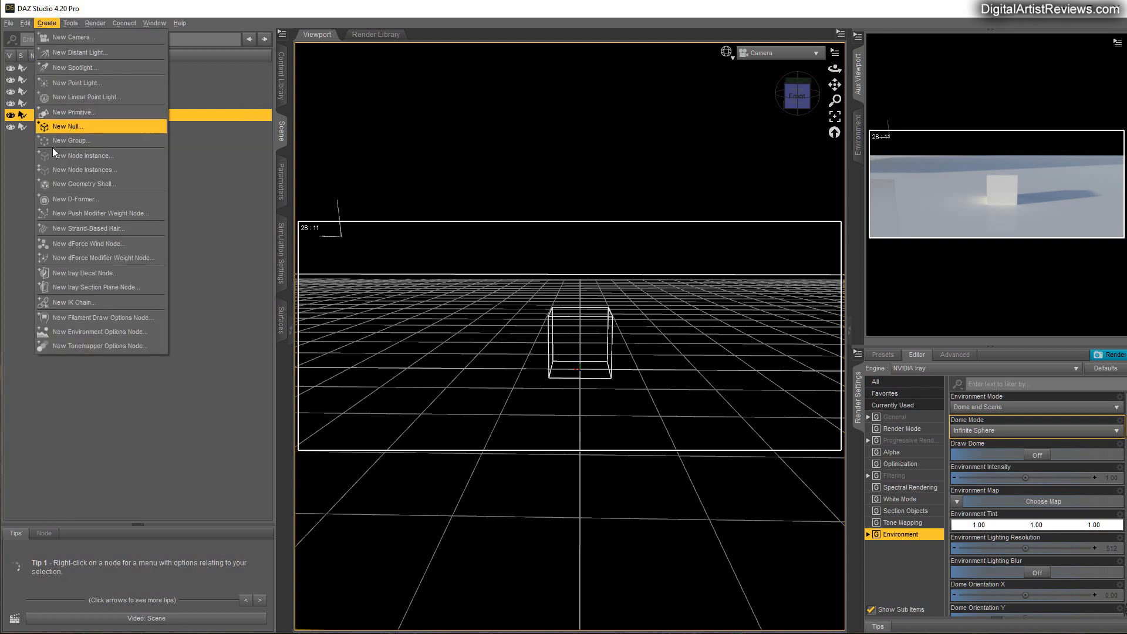
{"action": "mouse_move", "coordinate": [70, 156]}
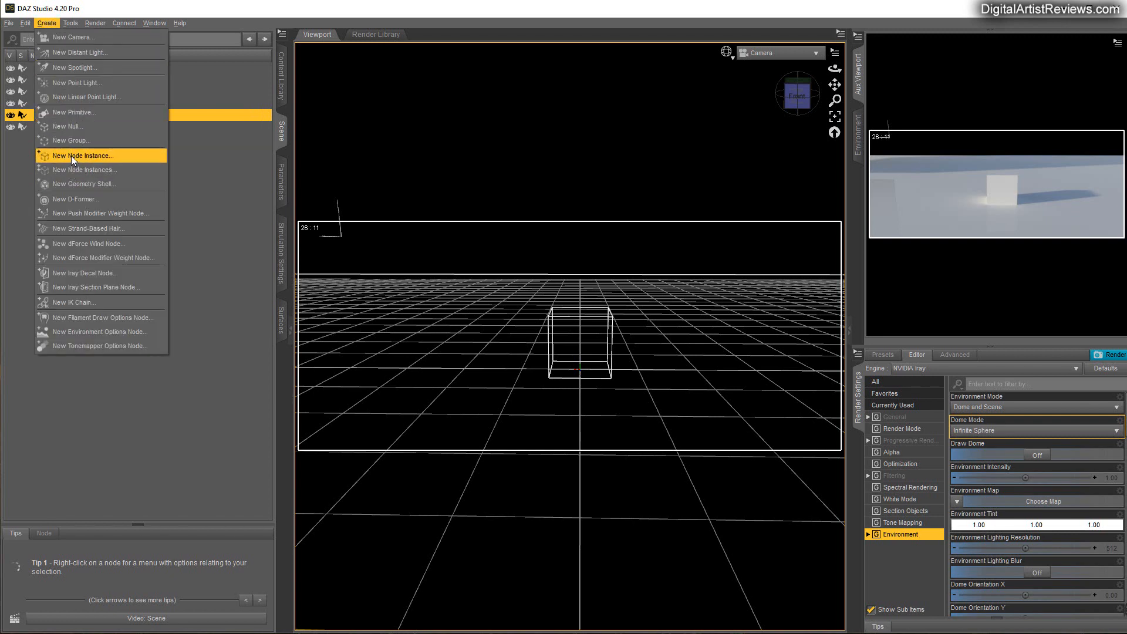
{"action": "left_click", "coordinate": [83, 155]}
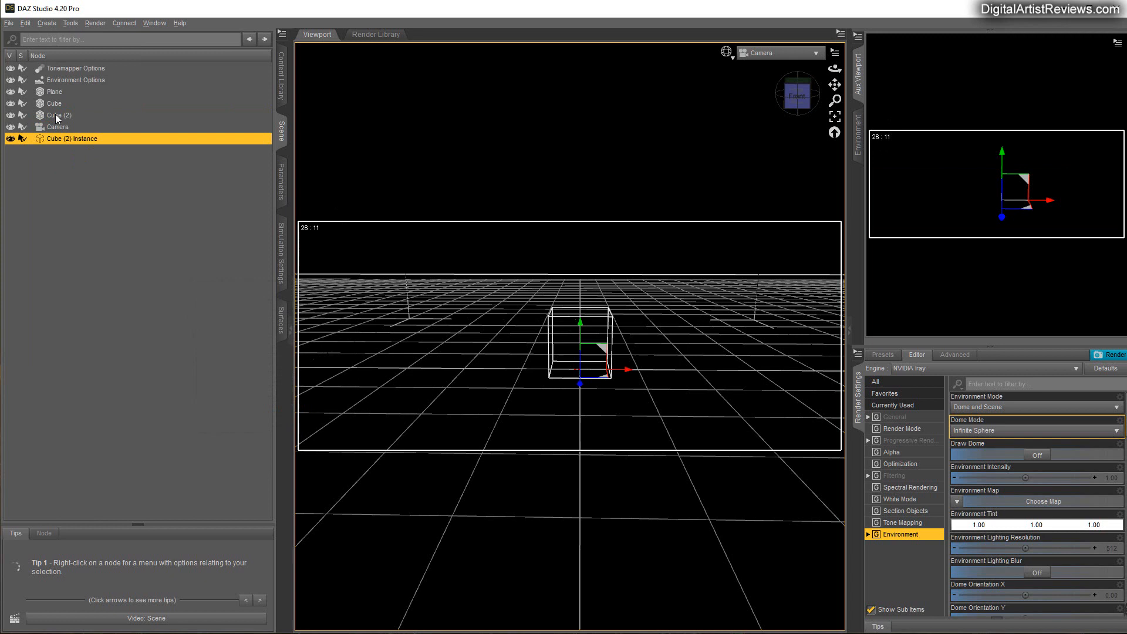
{"action": "left_click", "coordinate": [58, 115]}
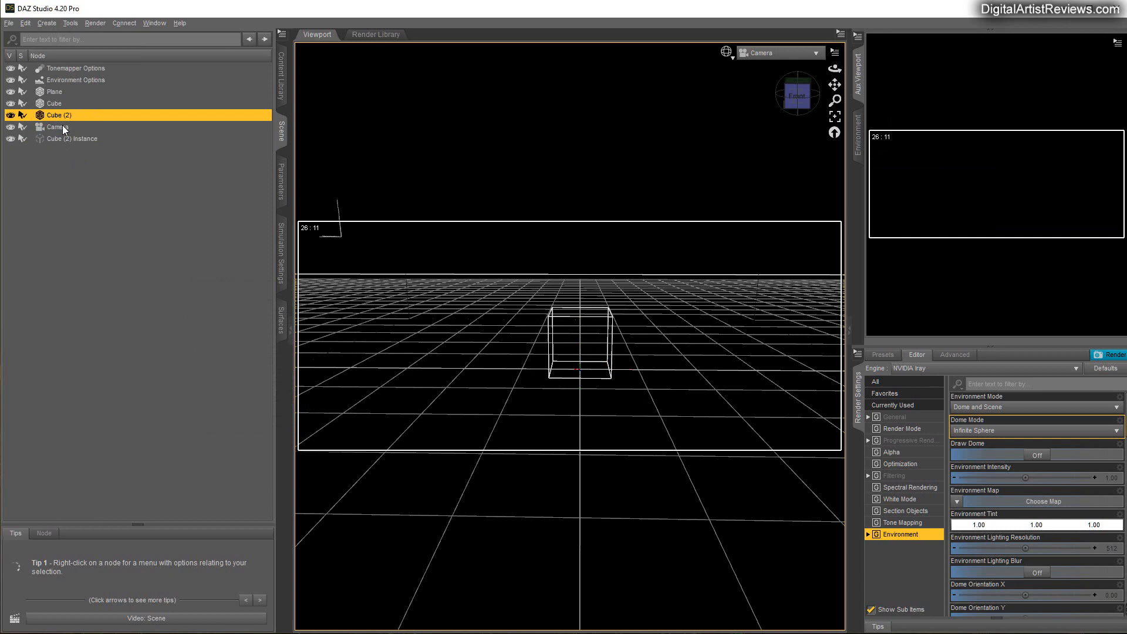
{"action": "left_click", "coordinate": [72, 138]}
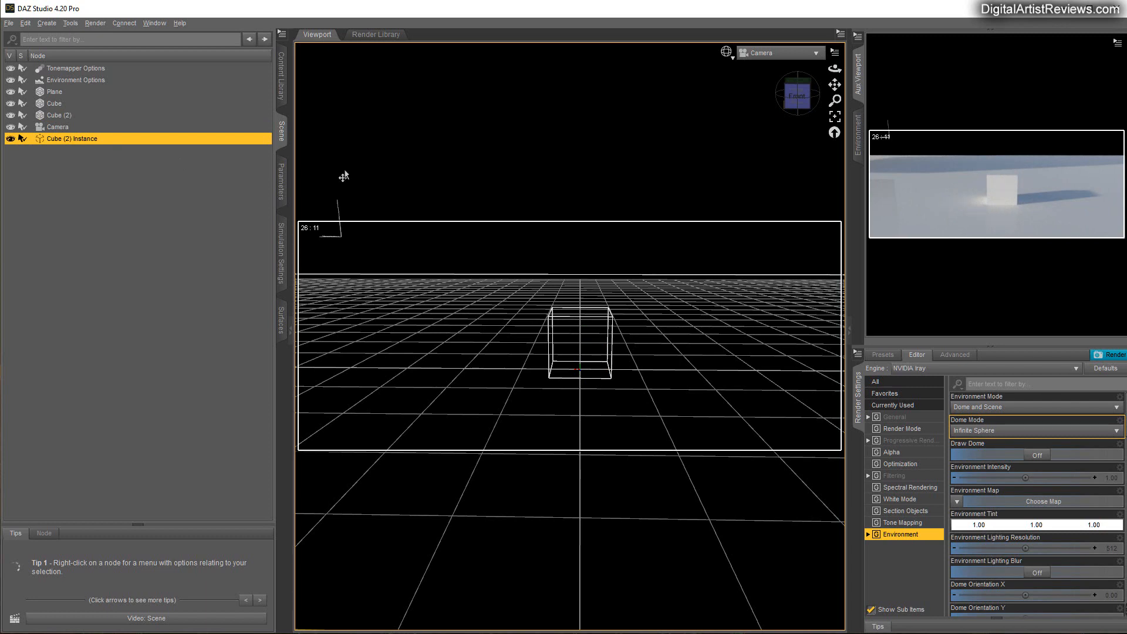
- Switch to Top View and move Cube (2) Instance to the opposite edge of the plane
{"action": "left_click", "coordinate": [816, 52]}
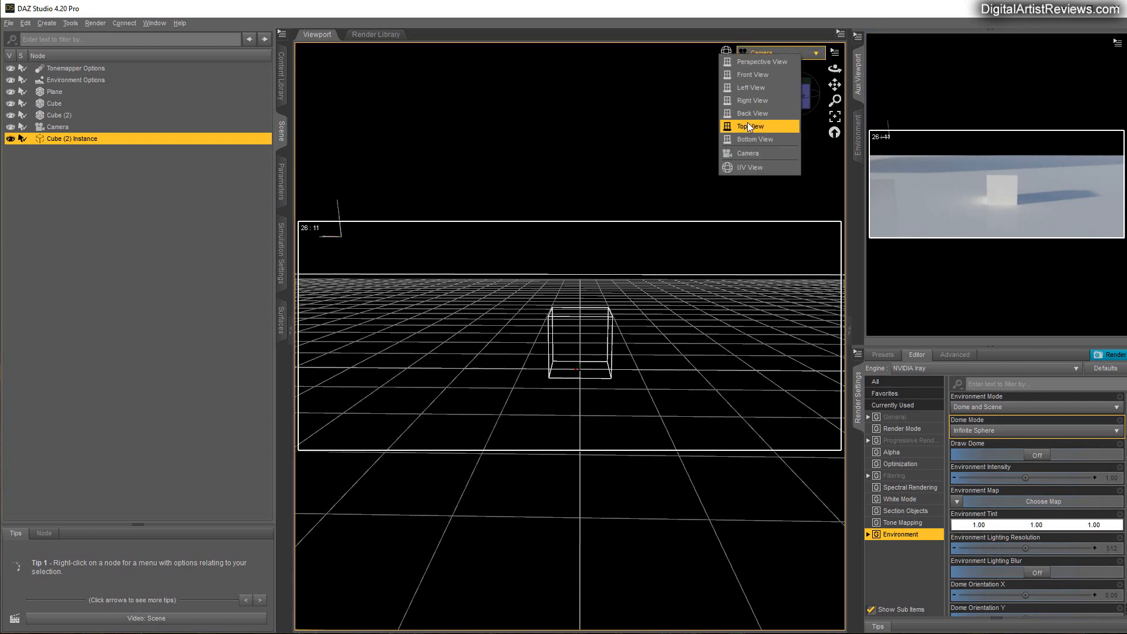
{"action": "left_click", "coordinate": [751, 126]}
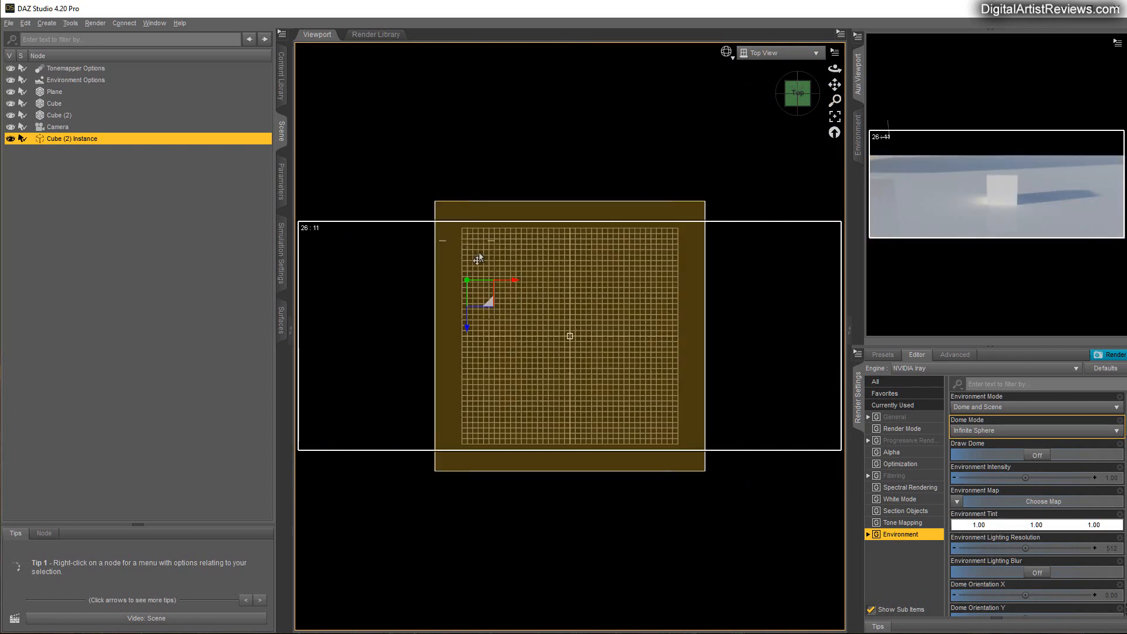
{"action": "left_click", "coordinate": [58, 115]}
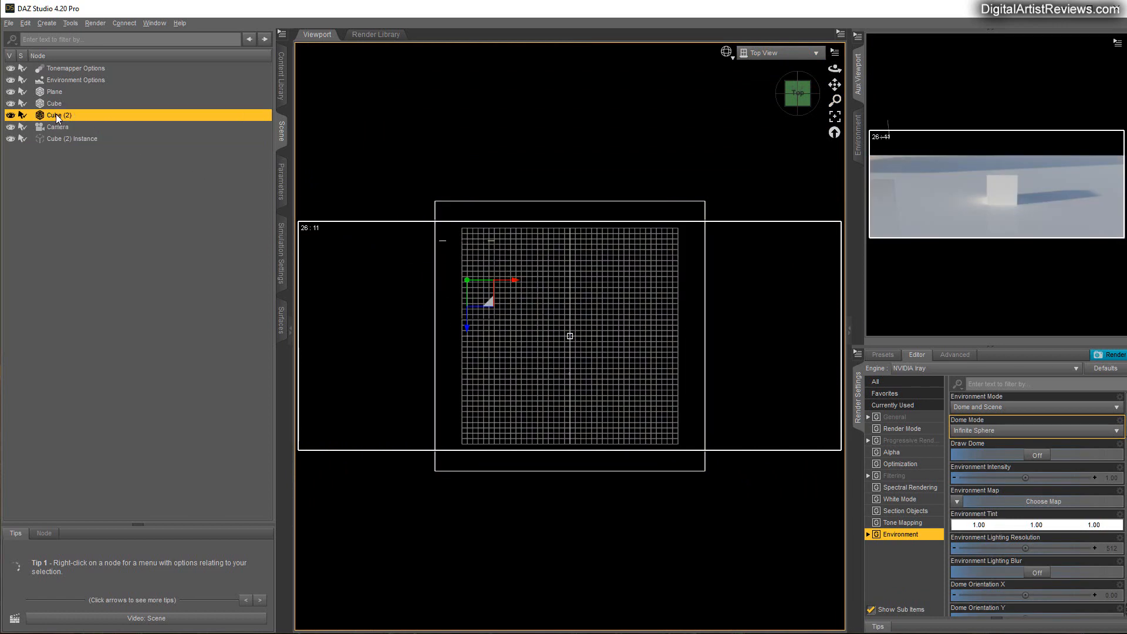
{"action": "left_click", "coordinate": [71, 138]}
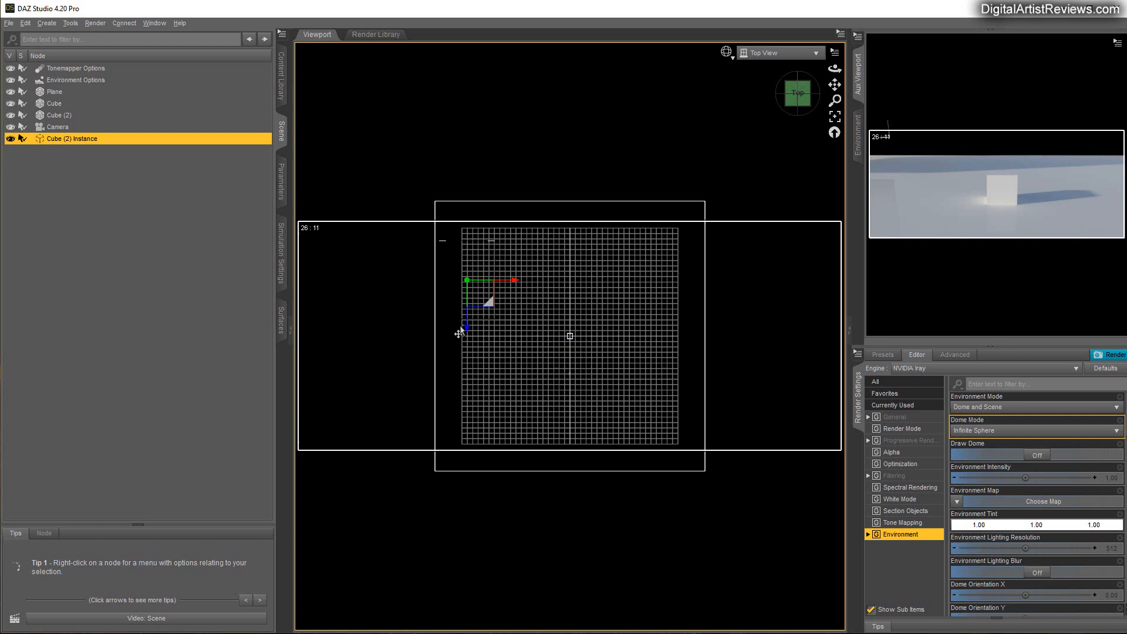
{"action": "mouse_move", "coordinate": [487, 308]}
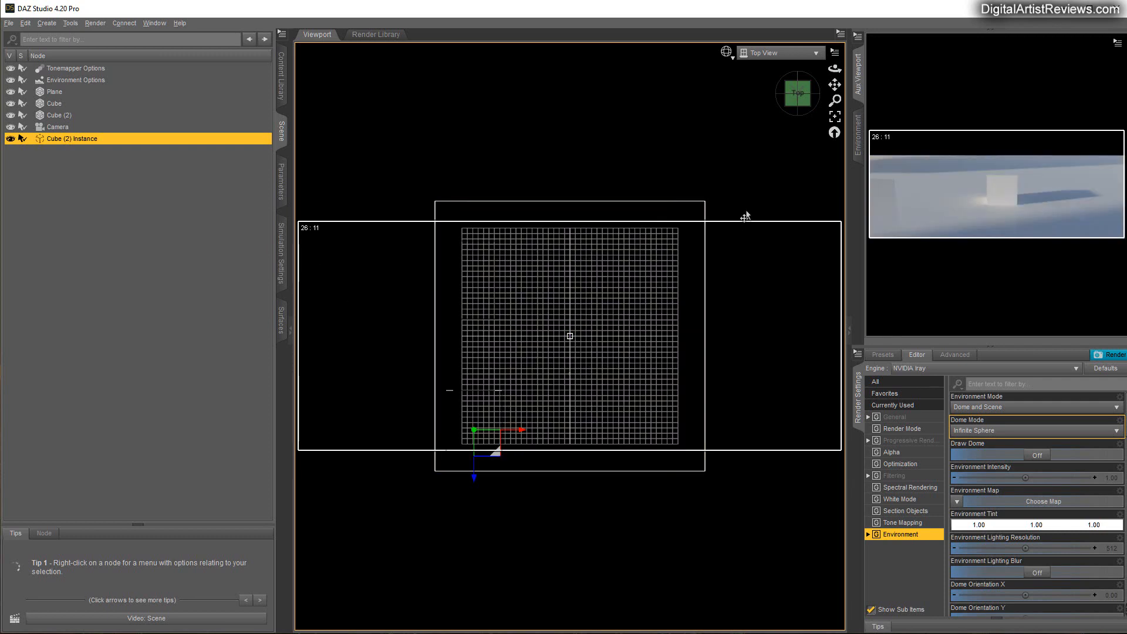
{"action": "mouse_move", "coordinate": [911, 416]}
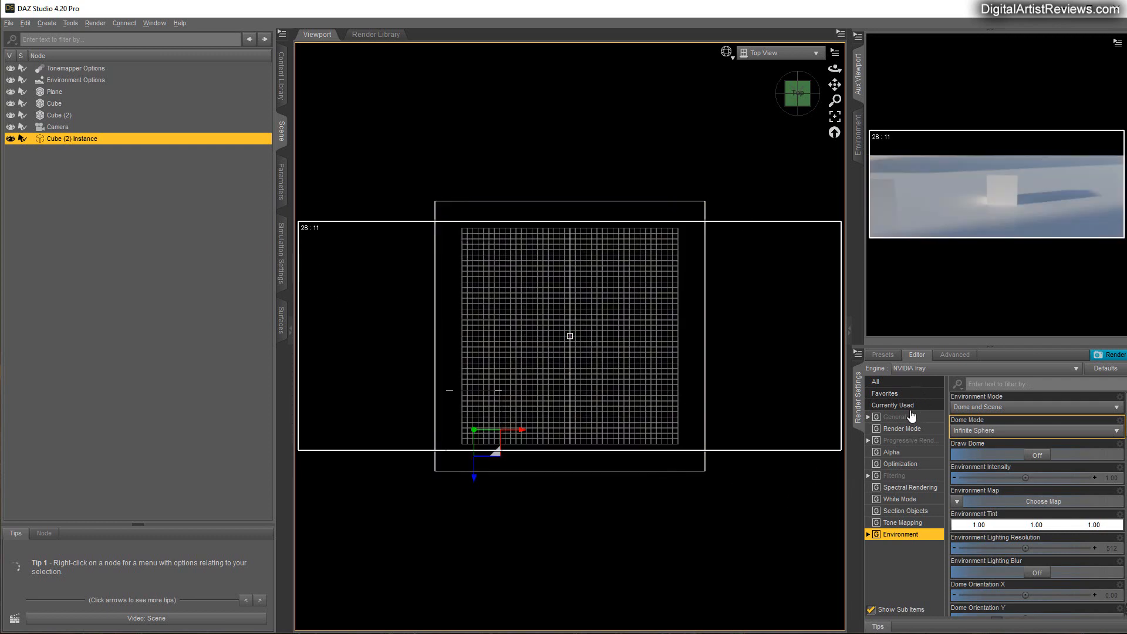
- Set the render Dimension Preset to Widescreen (16:9)
{"action": "left_click", "coordinate": [894, 416]}
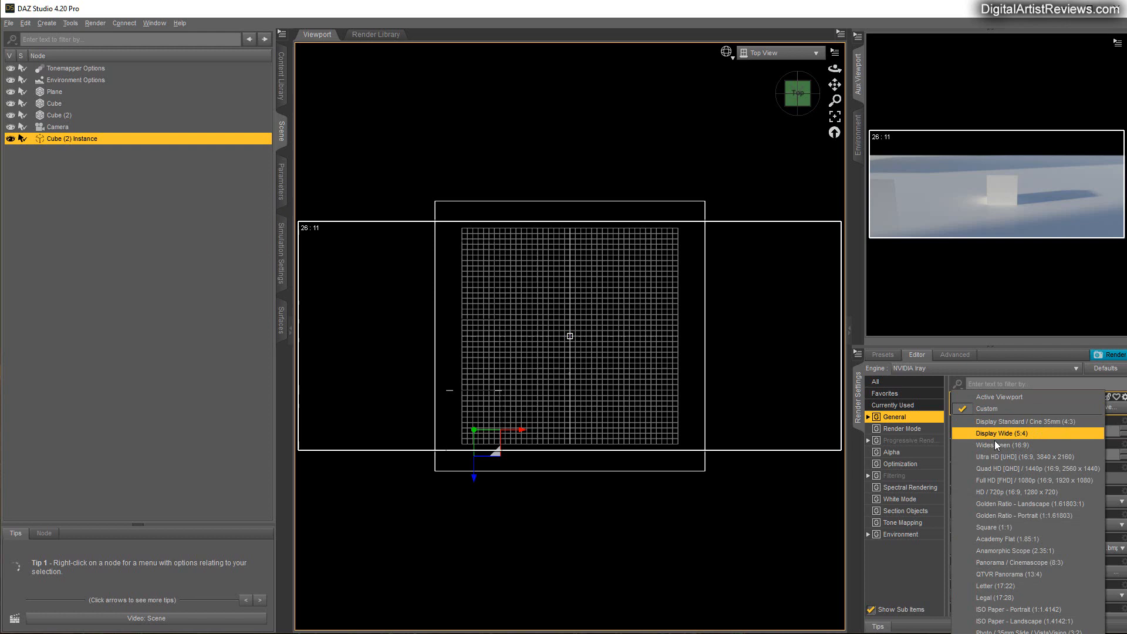
{"action": "left_click", "coordinate": [1001, 444]}
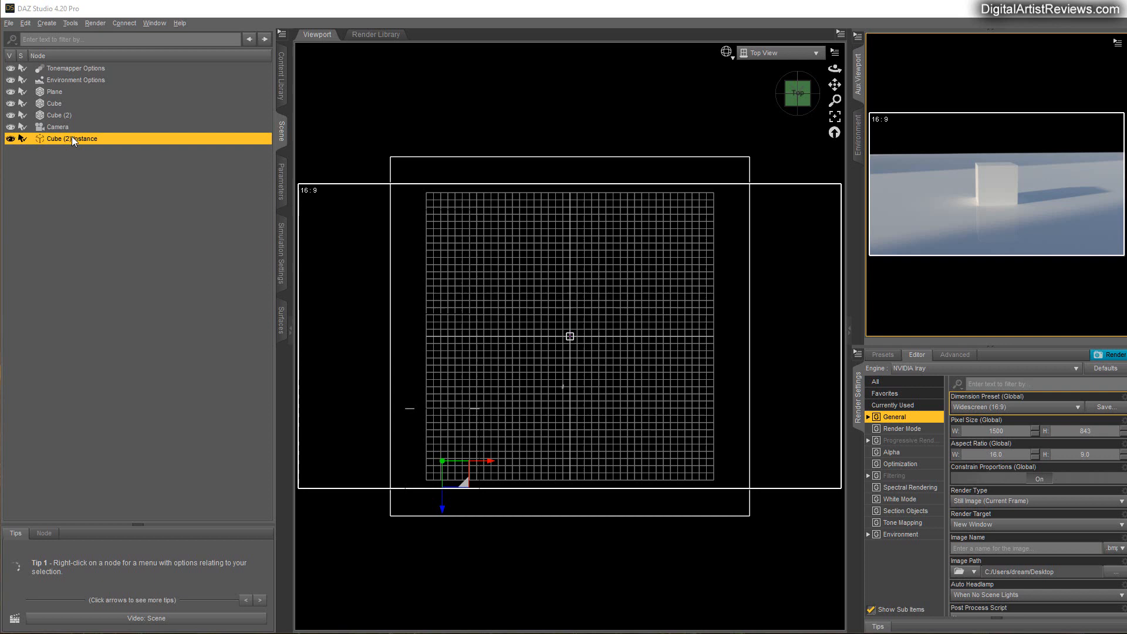
{"action": "mouse_move", "coordinate": [276, 237]}
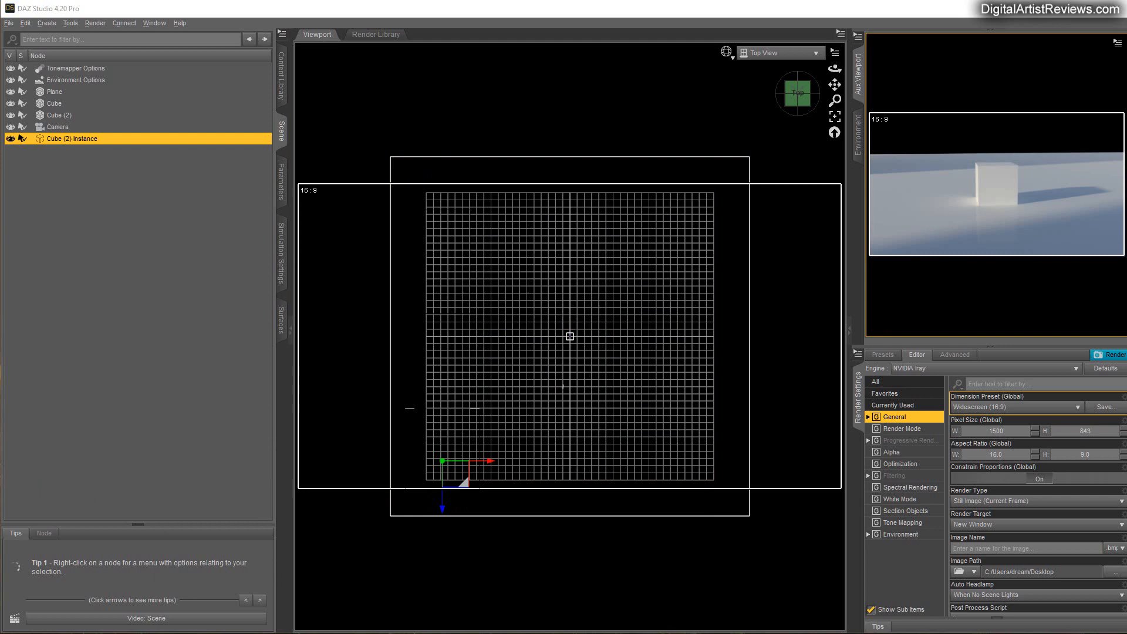
{"action": "mouse_move", "coordinate": [567, 599]}
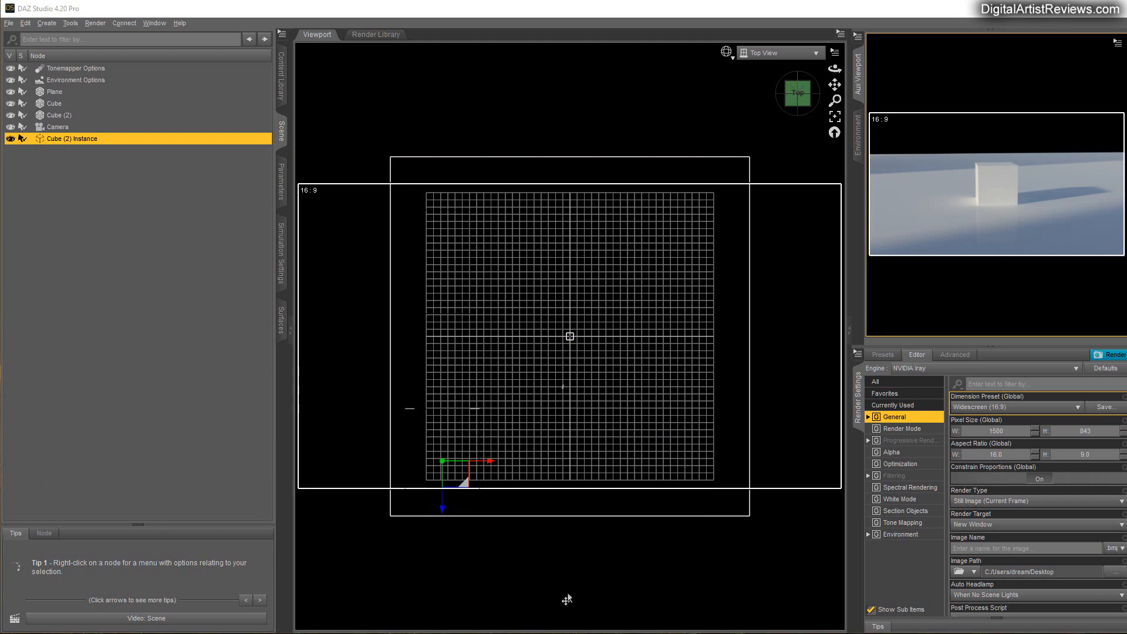
{"action": "mouse_move", "coordinate": [281, 541]}
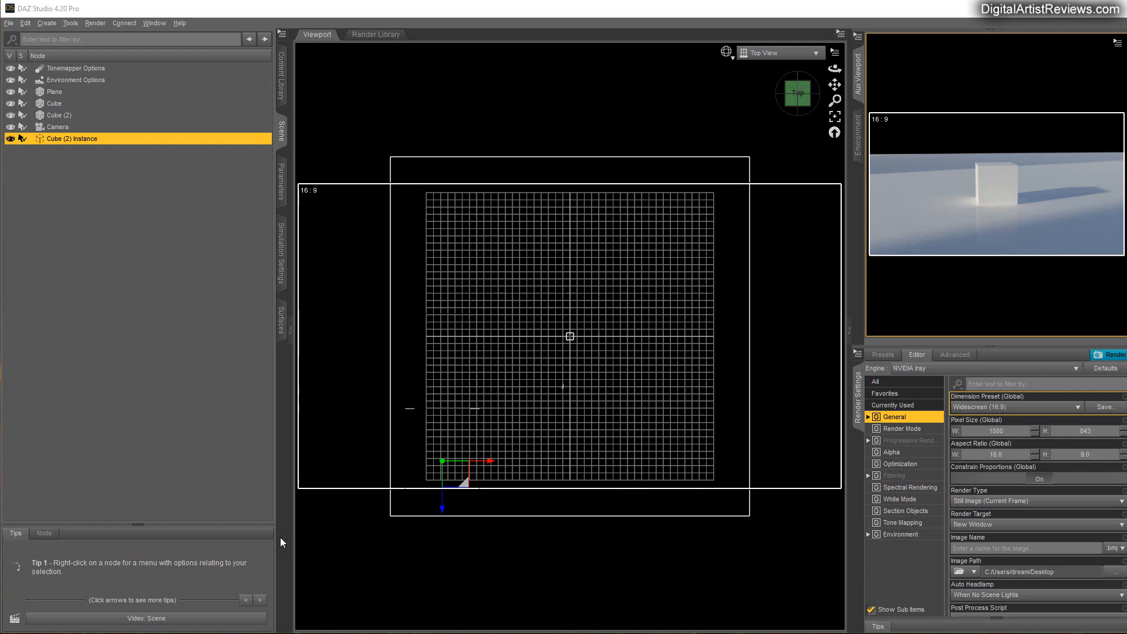
{"action": "mouse_move", "coordinate": [345, 561]}
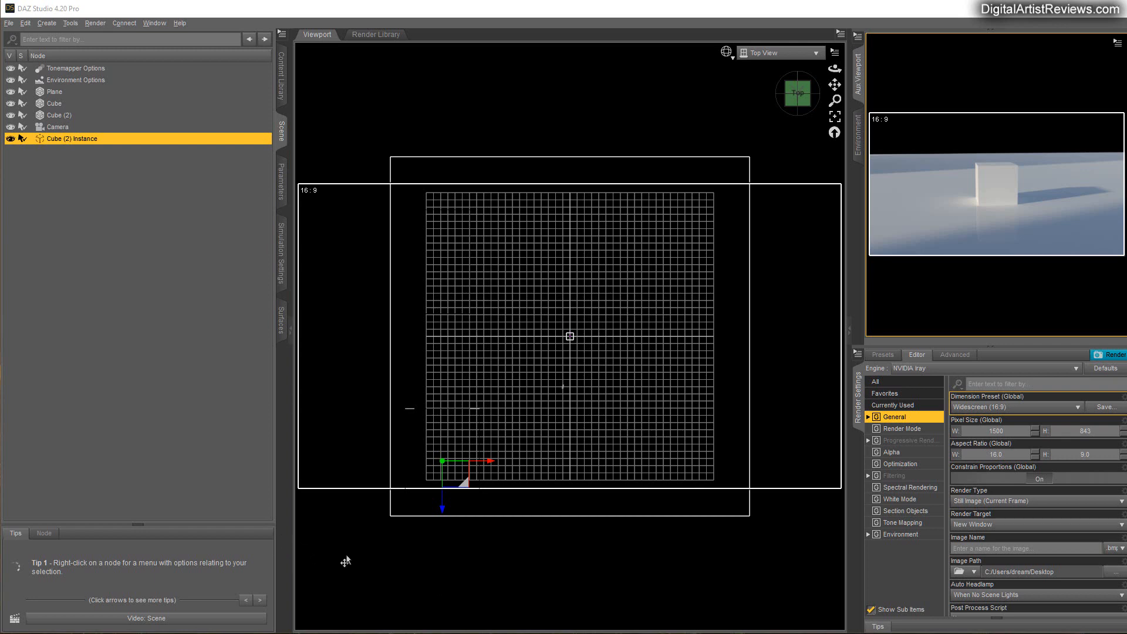
{"action": "mouse_move", "coordinate": [331, 601]}
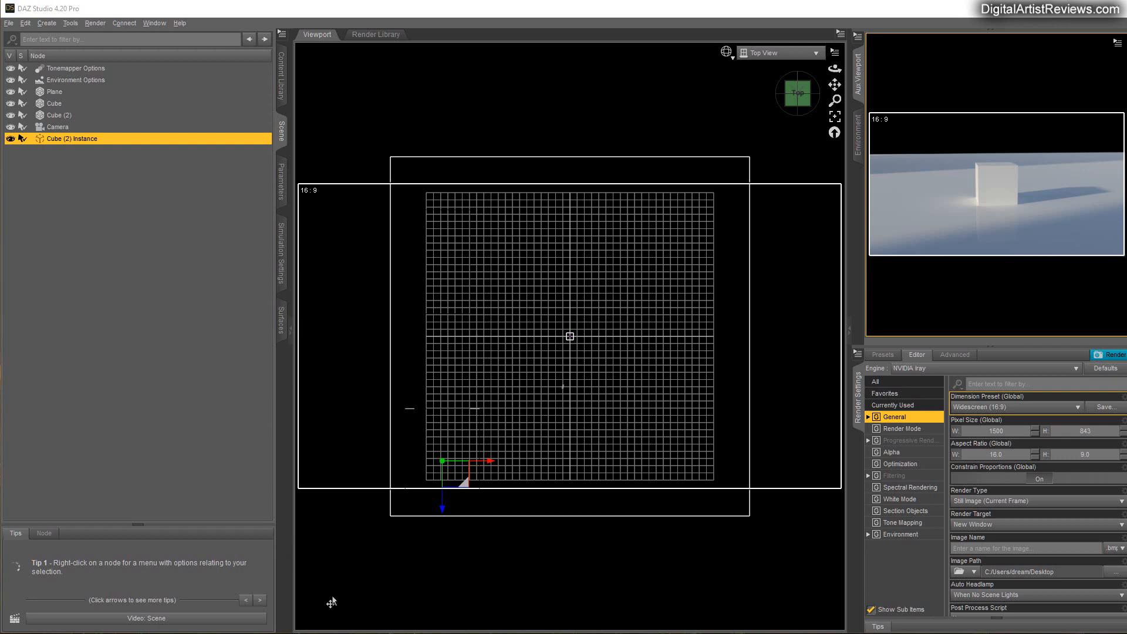
{"action": "mouse_move", "coordinate": [501, 611]}
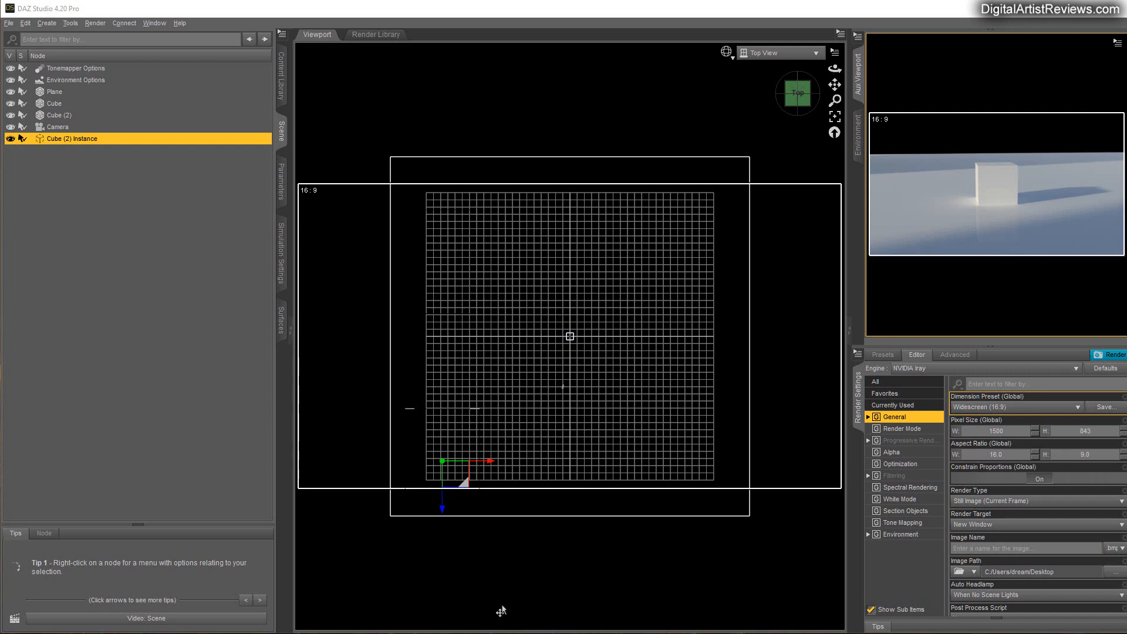